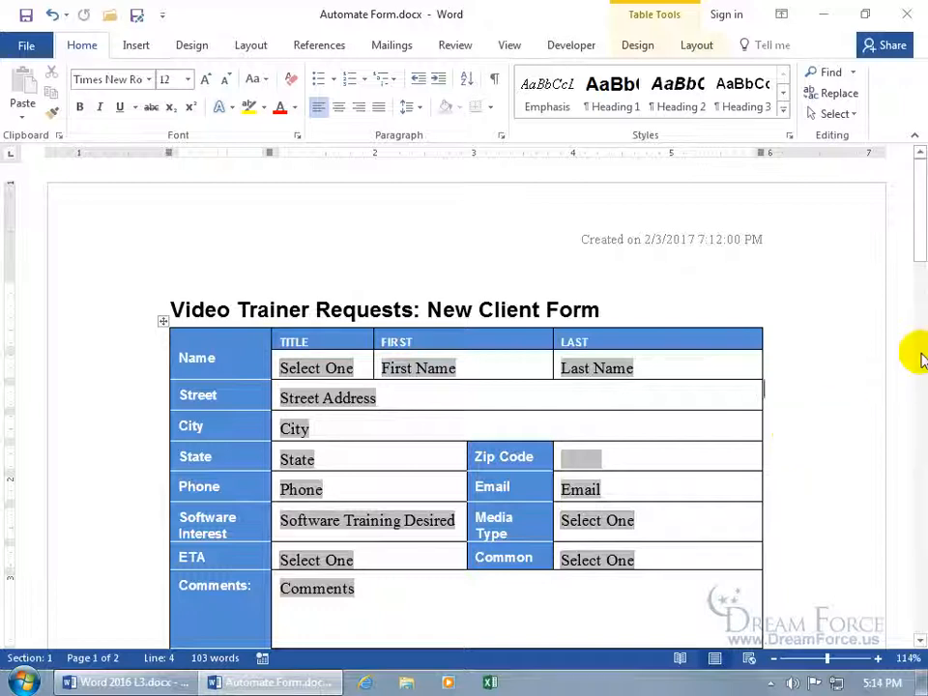
Step: Turn on Calculate on exit in the Title drop-down form field's options
scroll(down, 3)
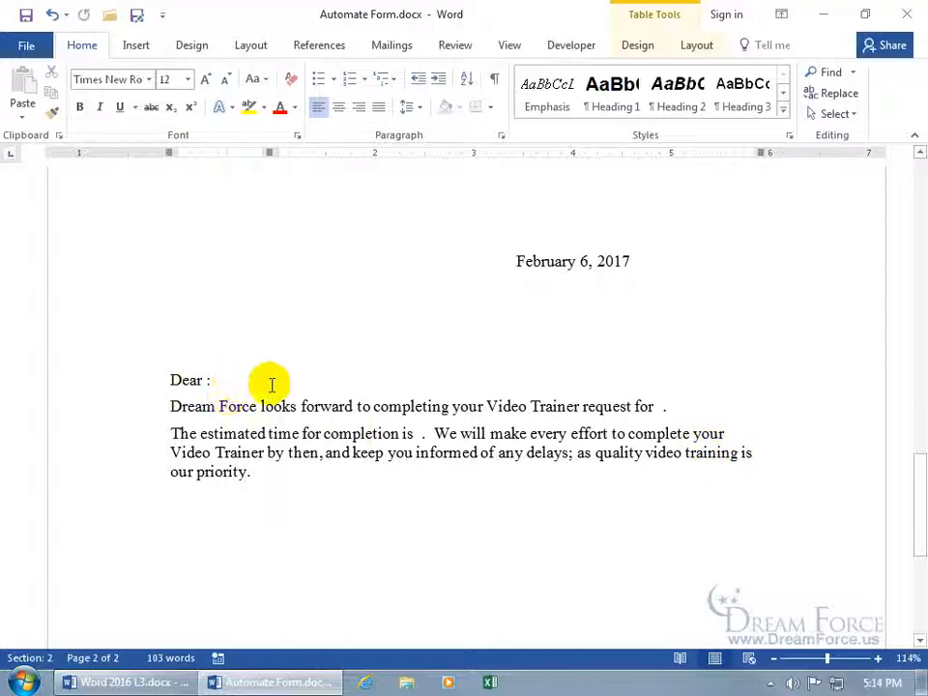
mouse_move(283, 331)
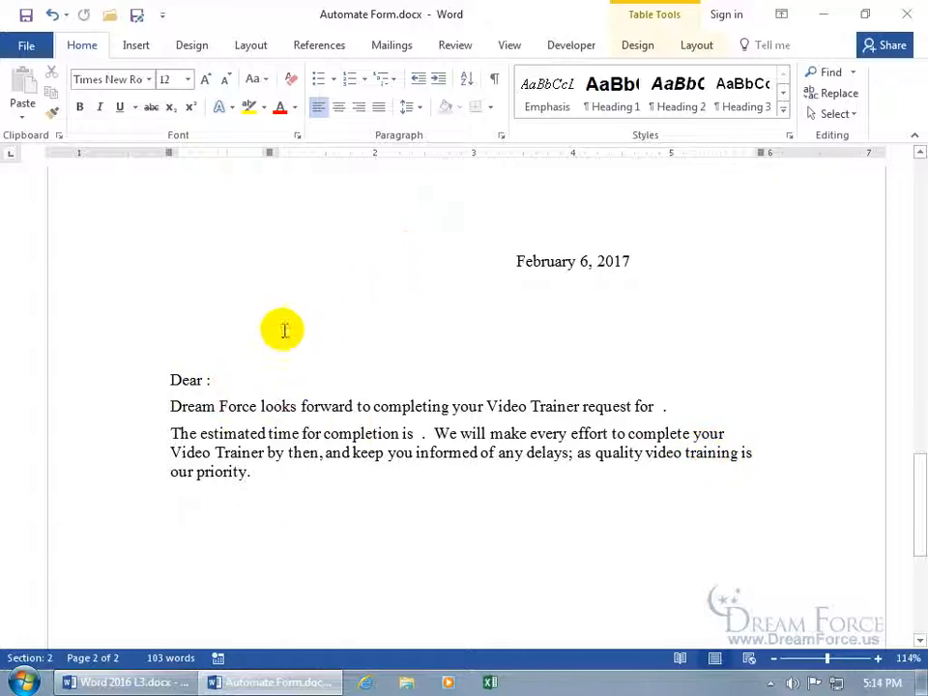
mouse_move(140, 326)
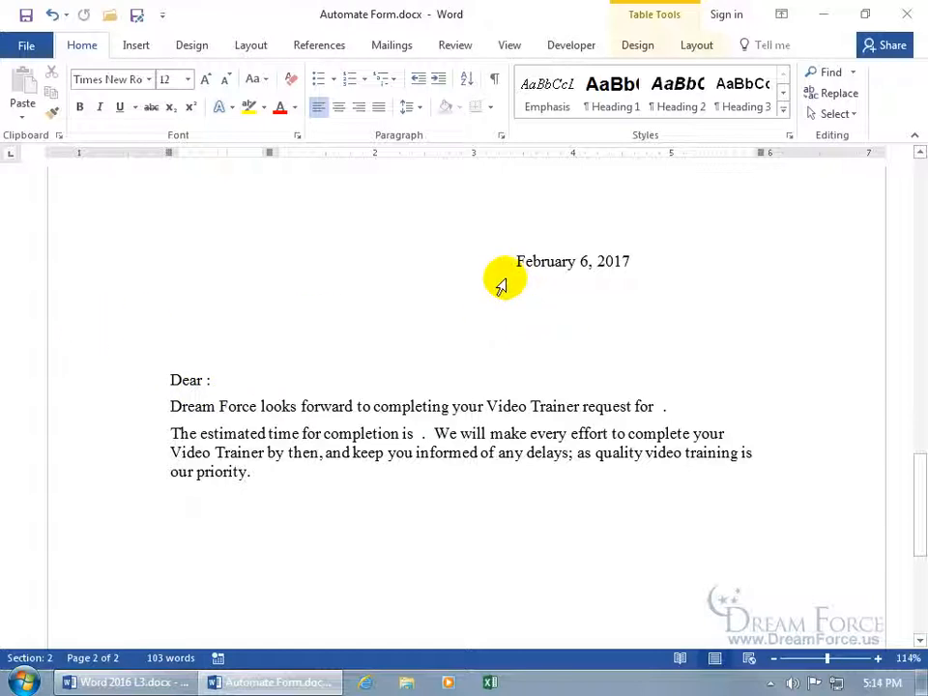
mouse_move(390, 241)
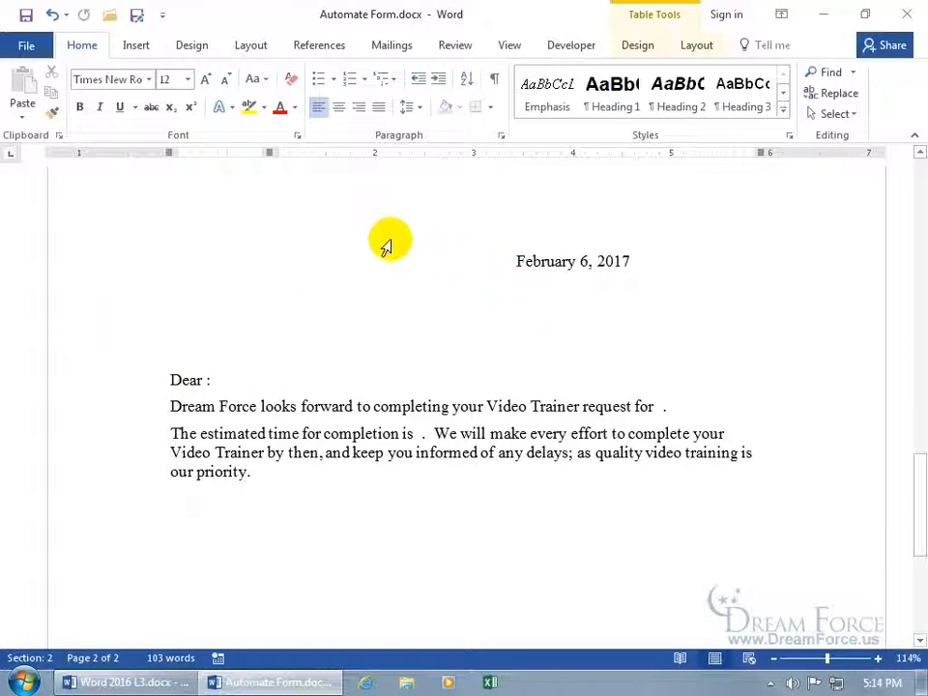
mouse_move(373, 235)
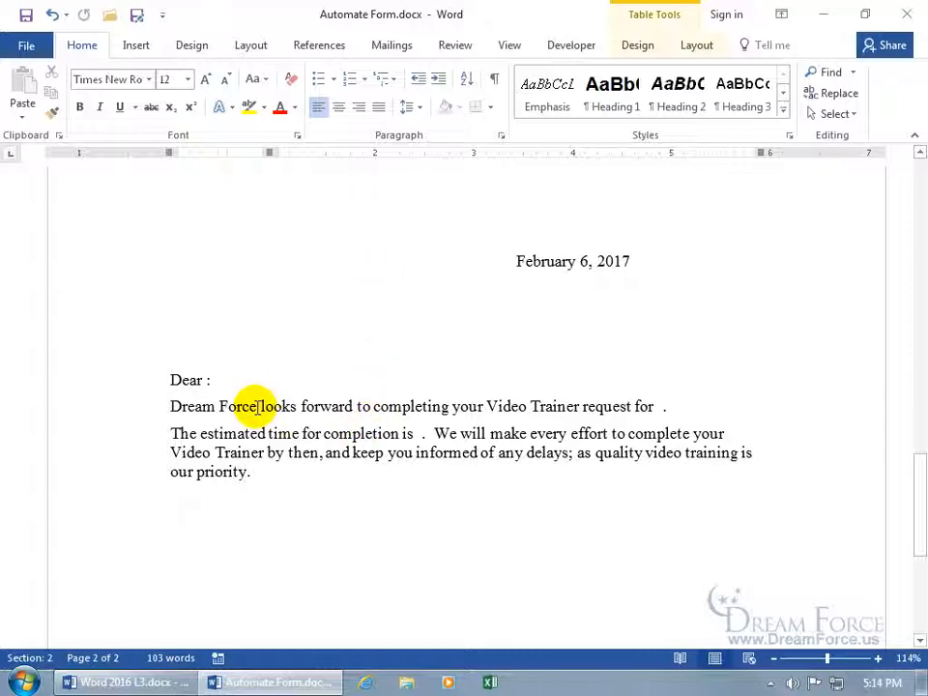
mouse_move(245, 252)
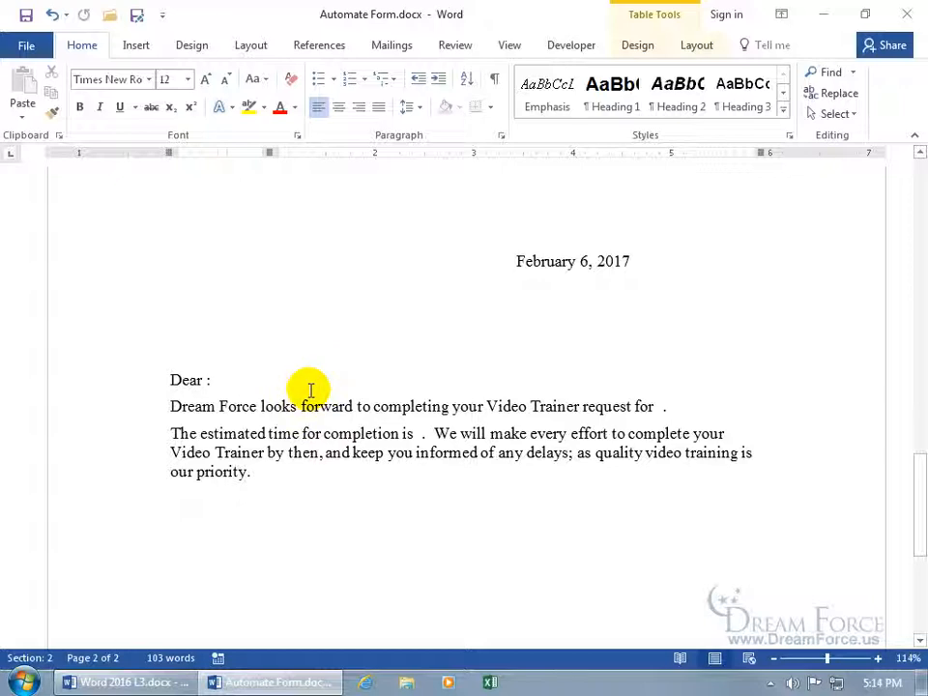
mouse_move(295, 387)
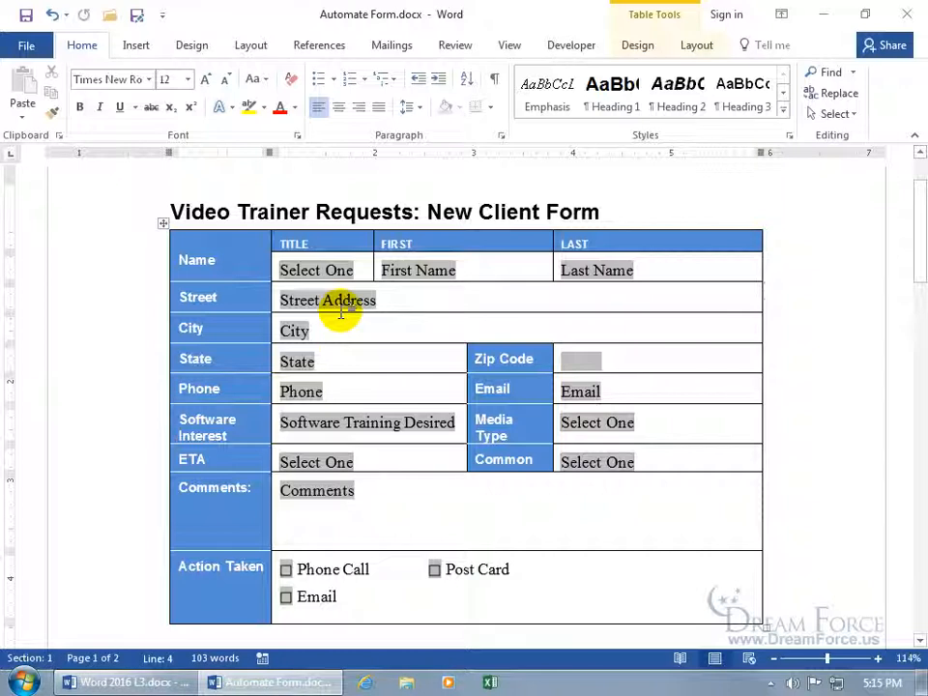
scroll(down, 3)
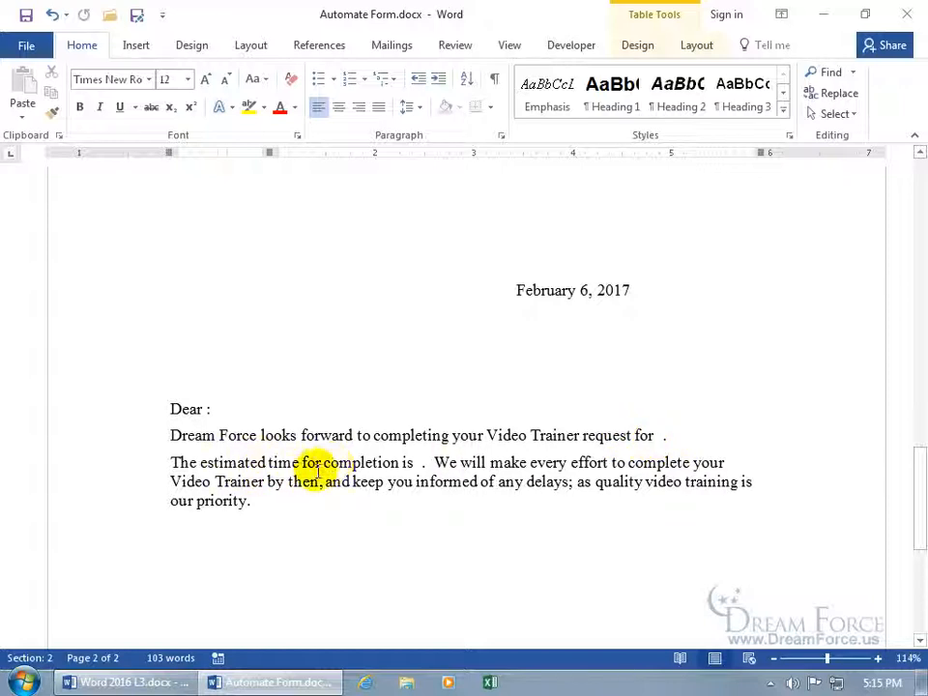
mouse_move(416, 468)
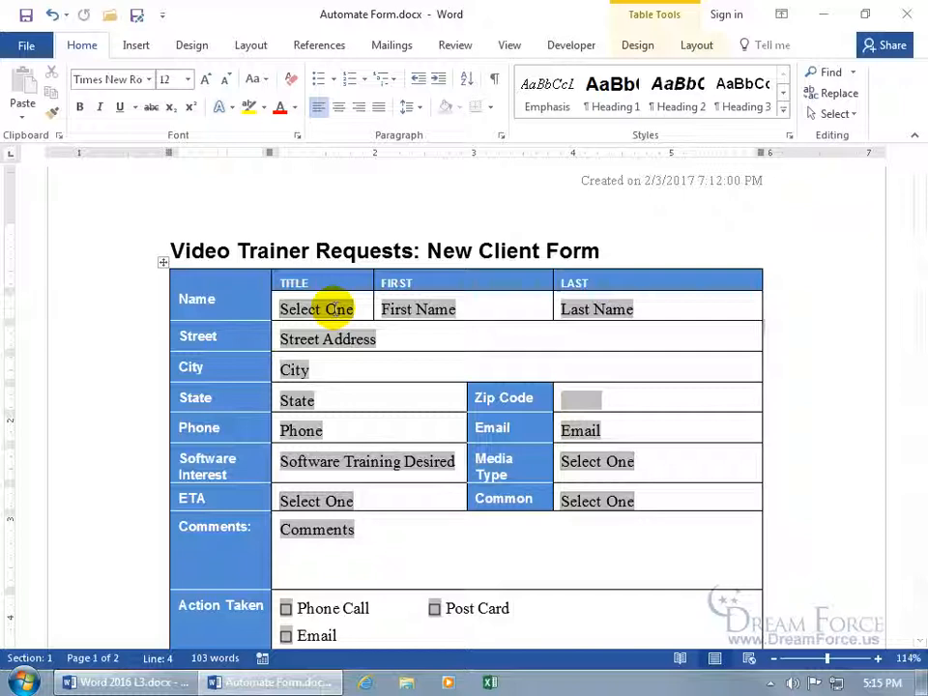
double_click(315, 309)
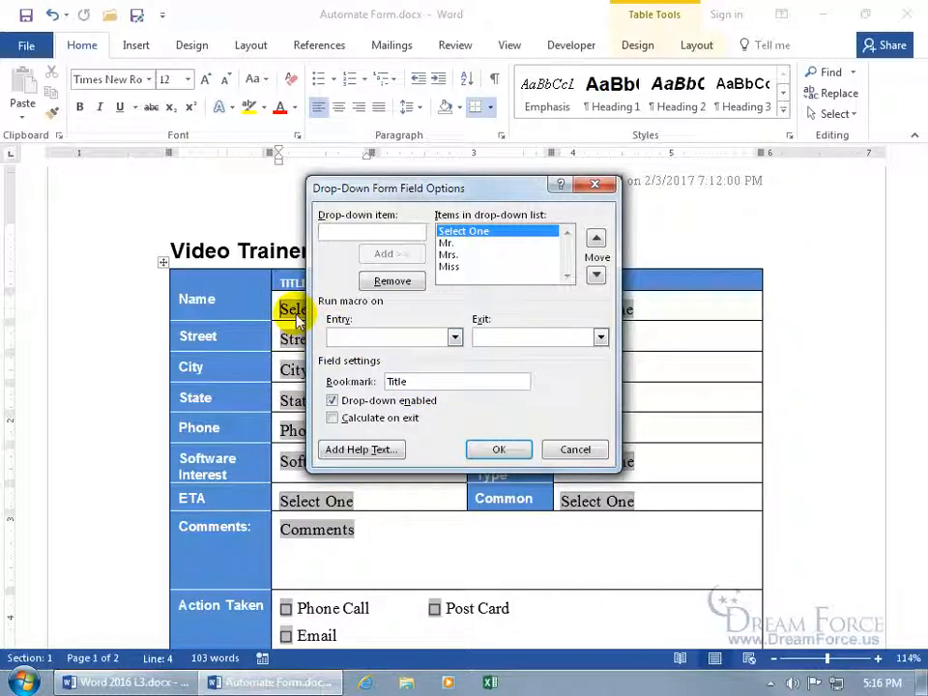
mouse_move(348, 381)
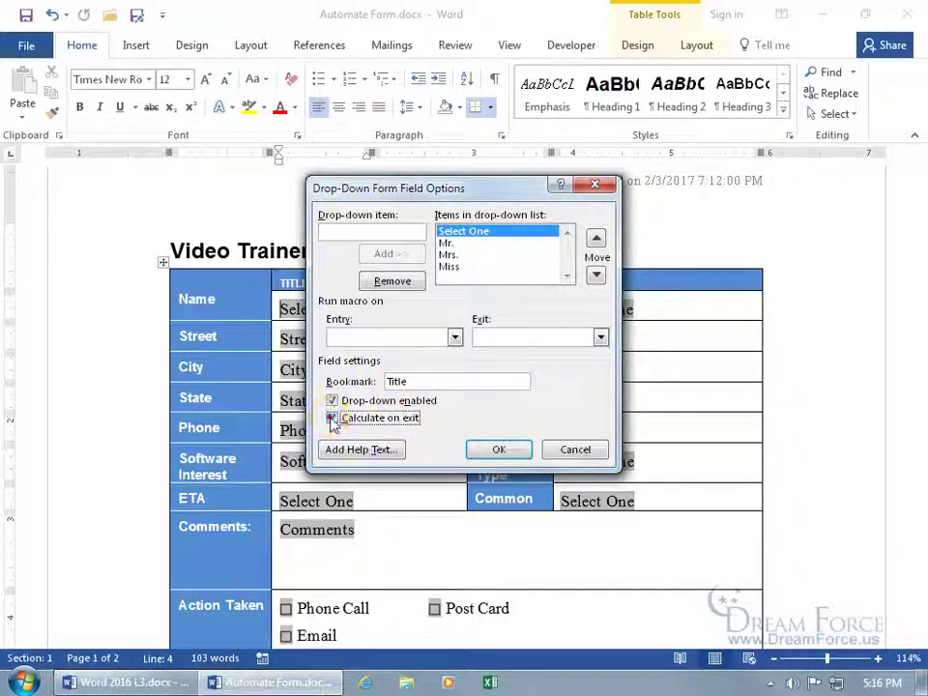
click(331, 418)
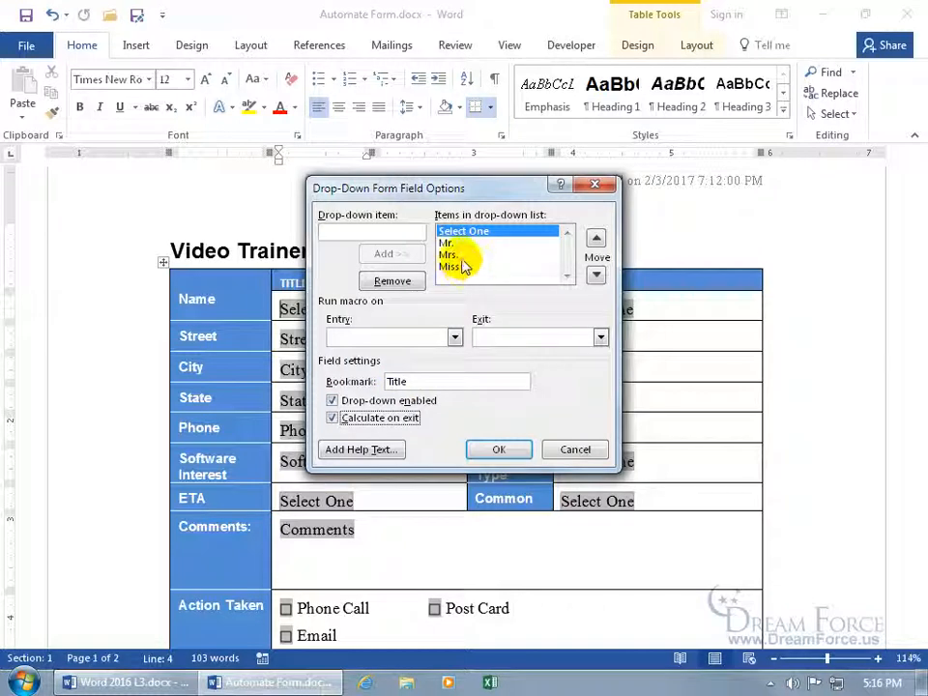
mouse_move(469, 259)
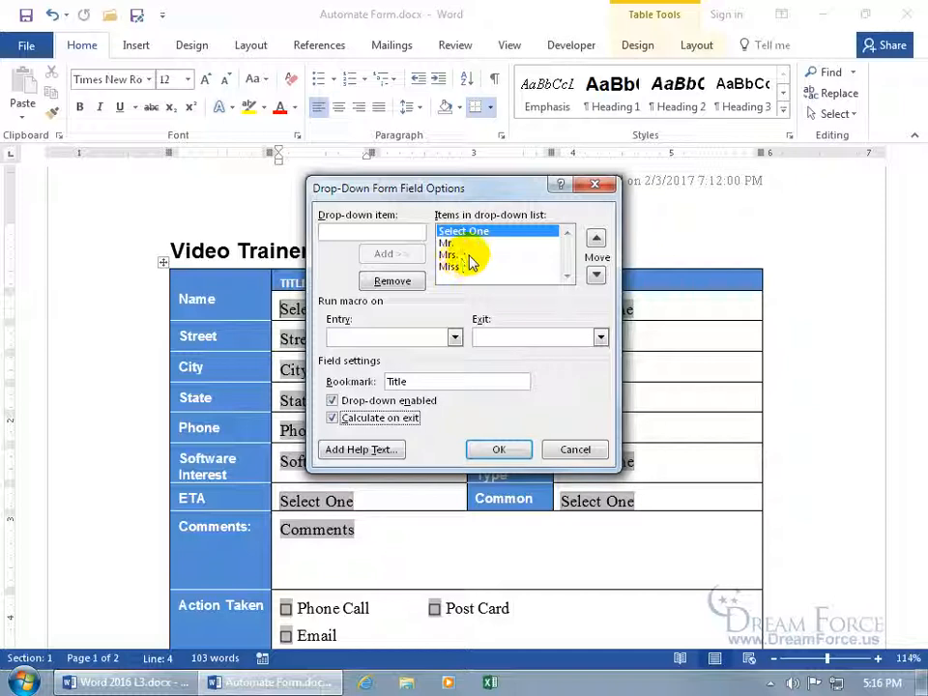
click(479, 230)
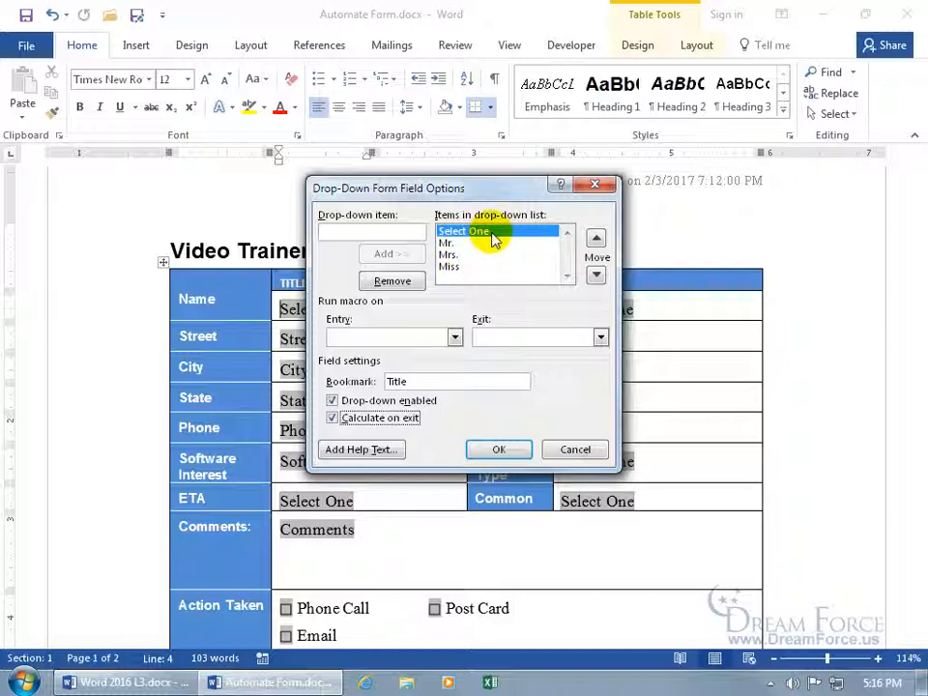
mouse_move(448, 418)
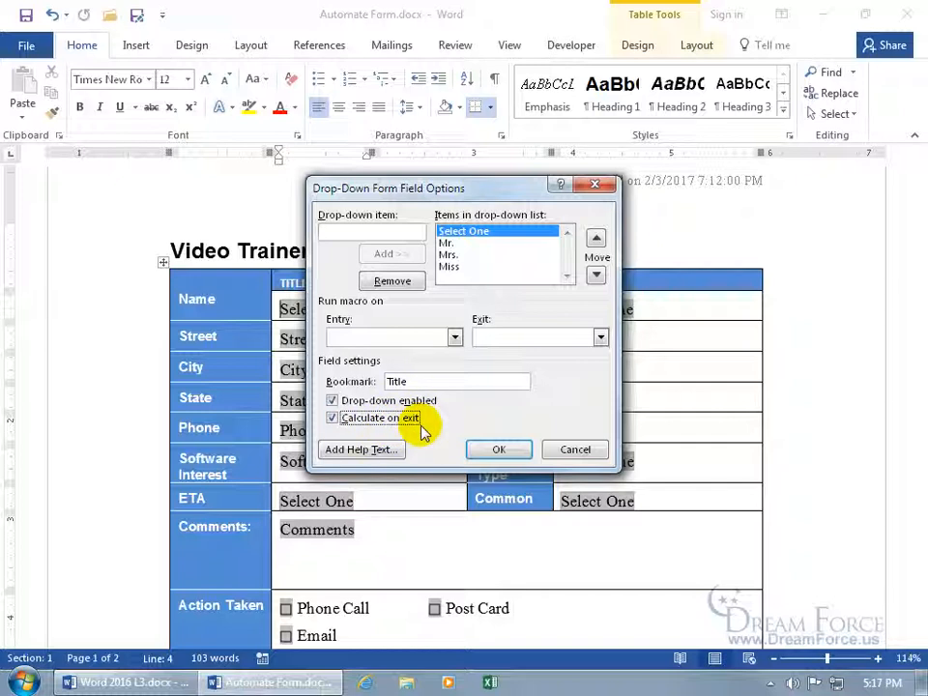
mouse_move(499, 450)
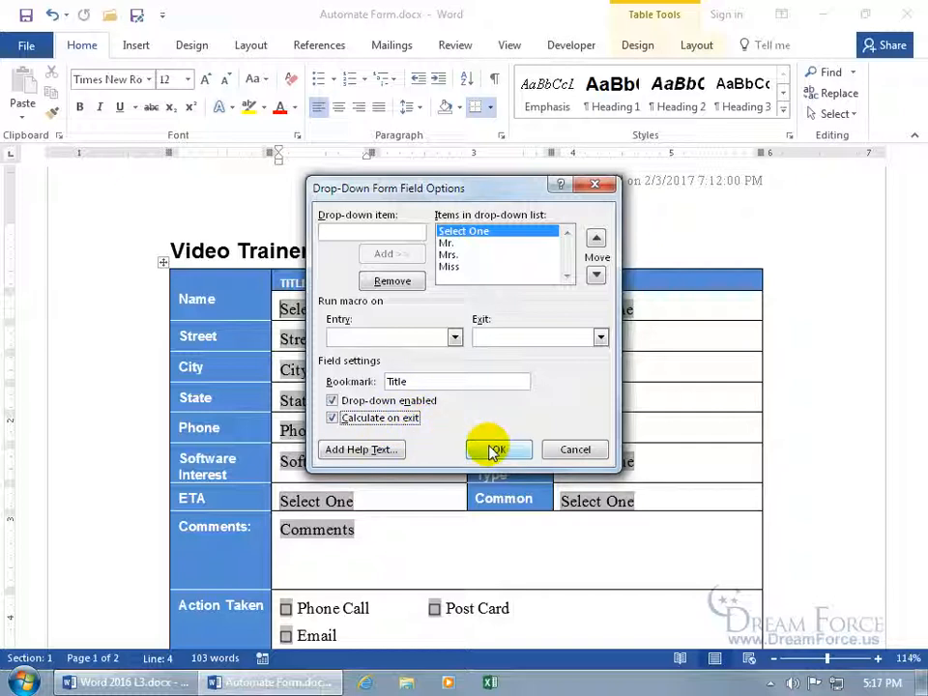
click(497, 449)
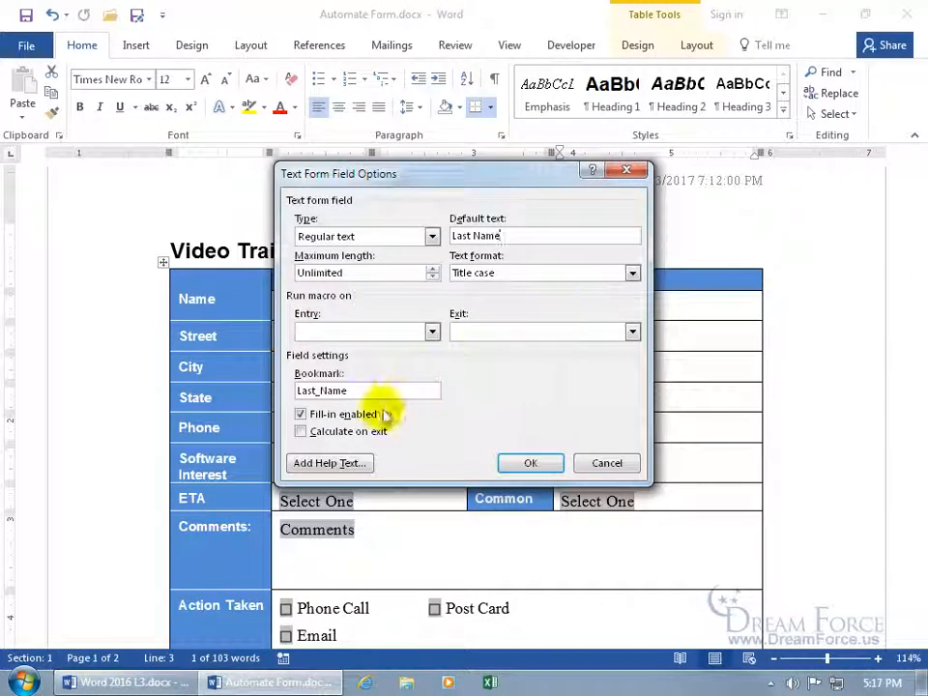
Step: Enable Calculate on exit for the Last Name text field and Post Card check box
click(301, 431)
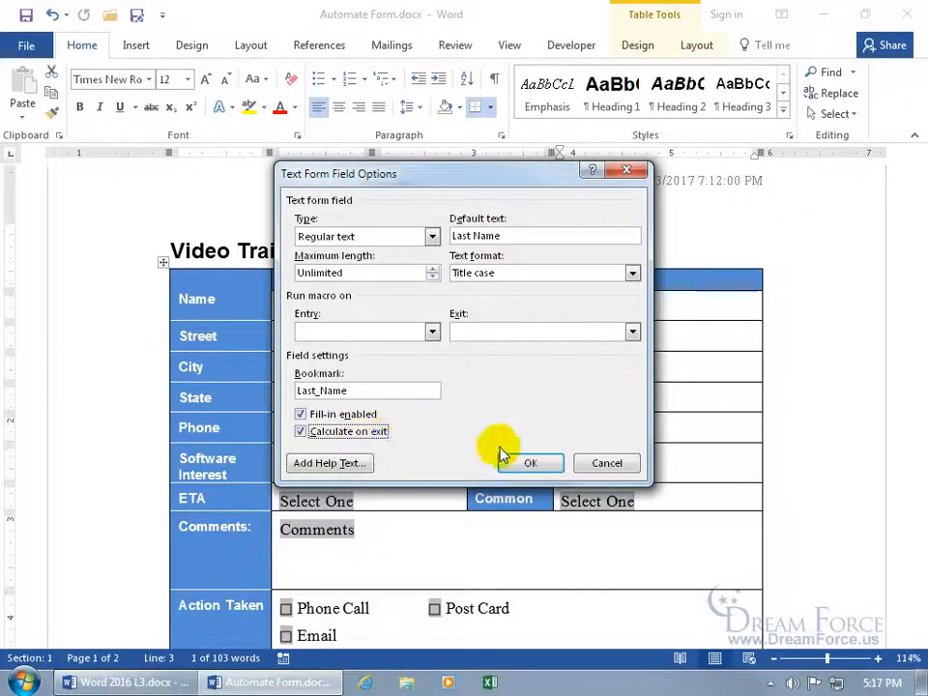
click(530, 462)
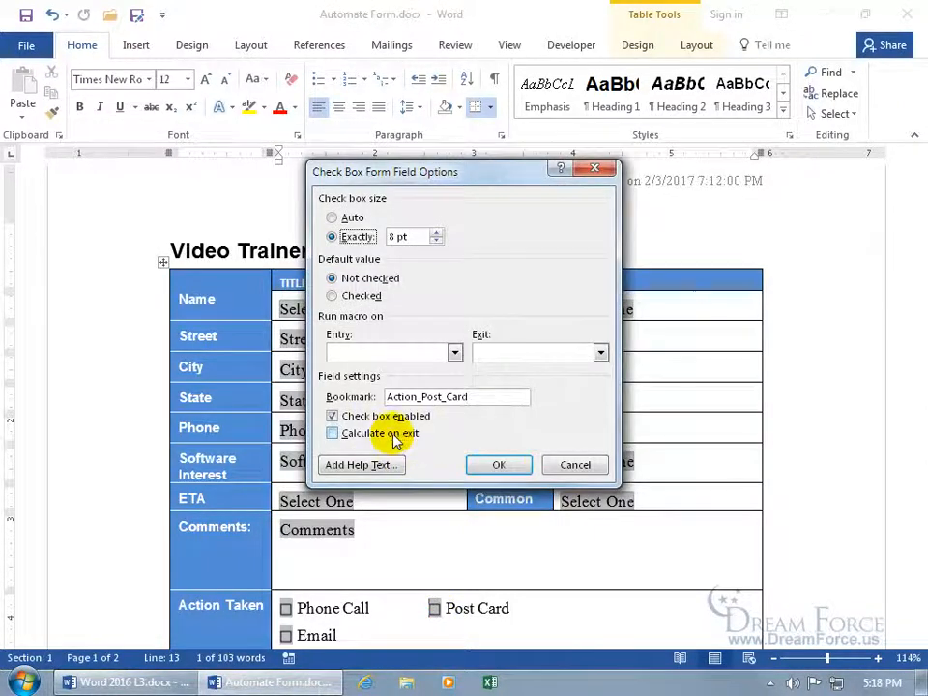
click(332, 433)
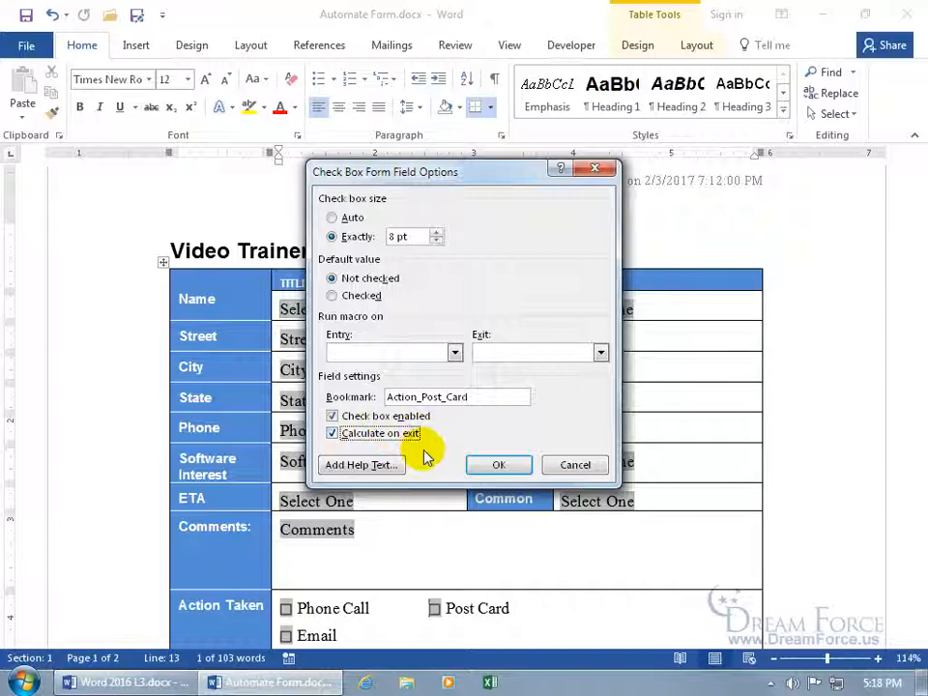
click(499, 465)
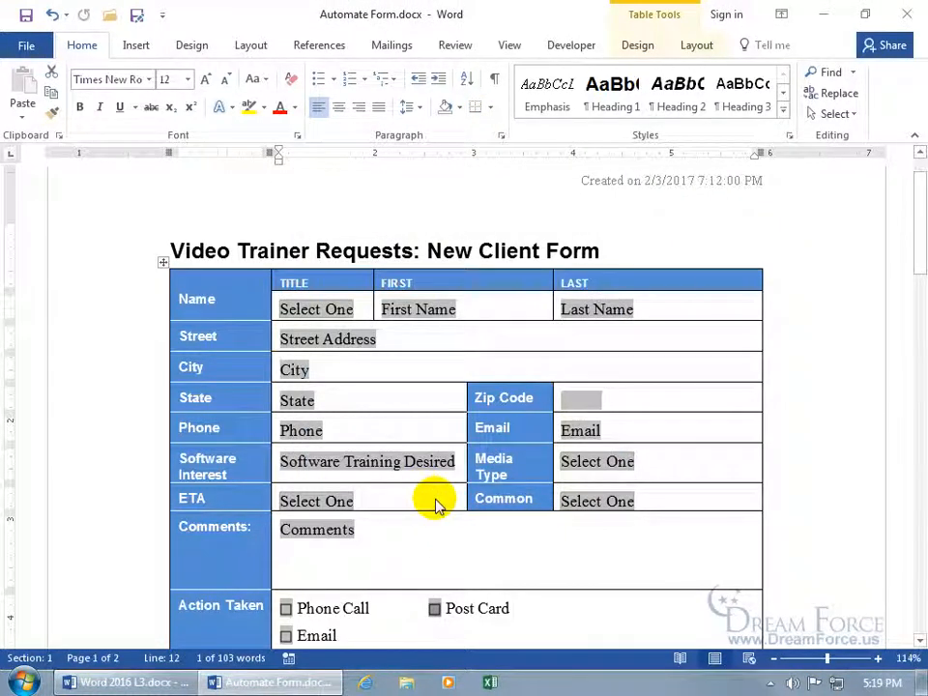
mouse_move(455, 482)
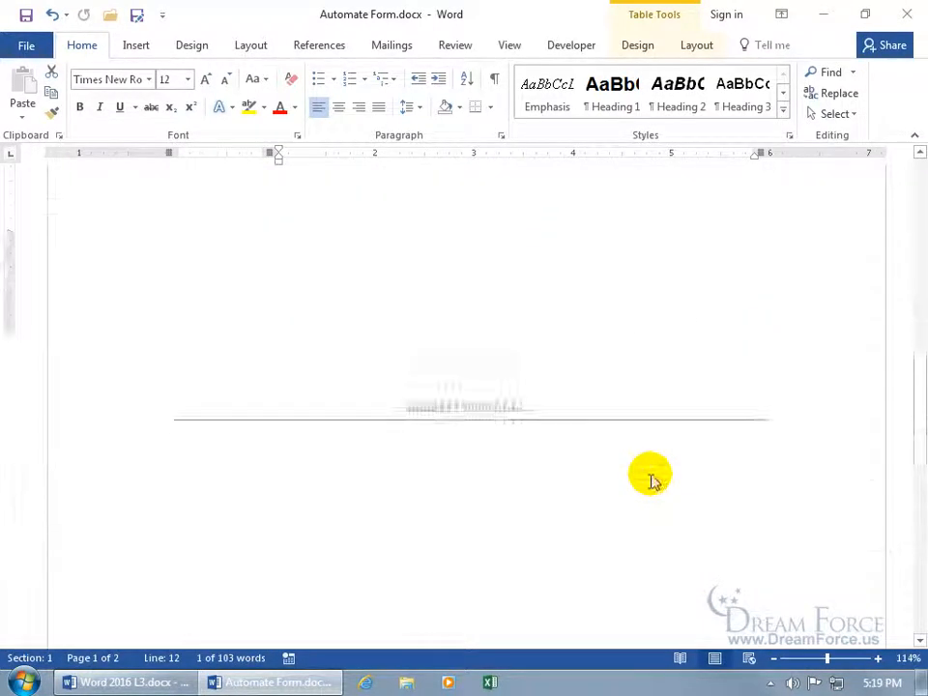
Step: Insert a cross-reference to the Title bookmark right after "Dear" in the greeting
scroll(down, 3)
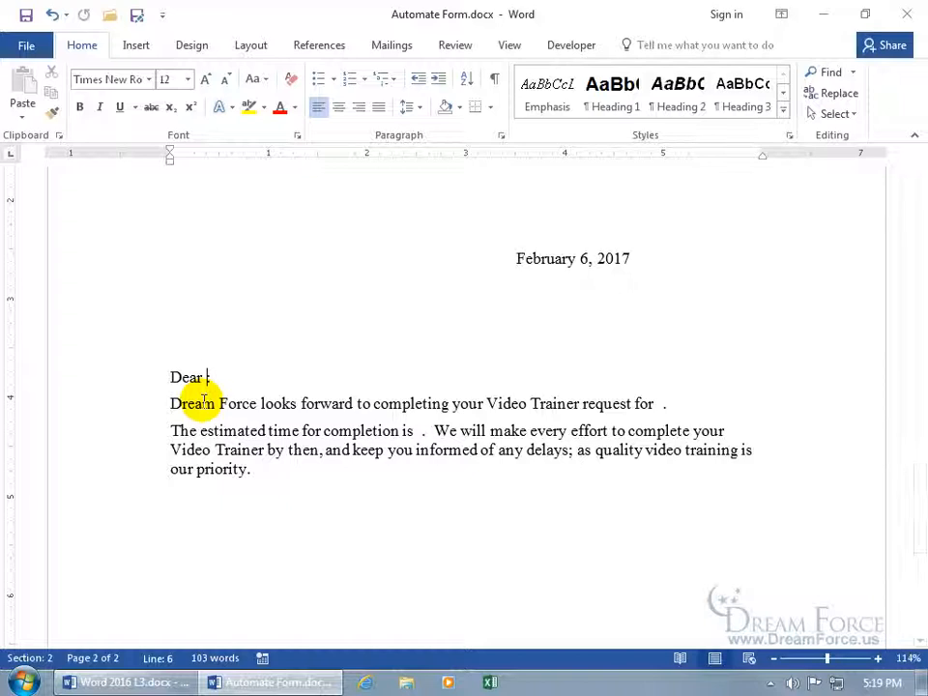
click(319, 44)
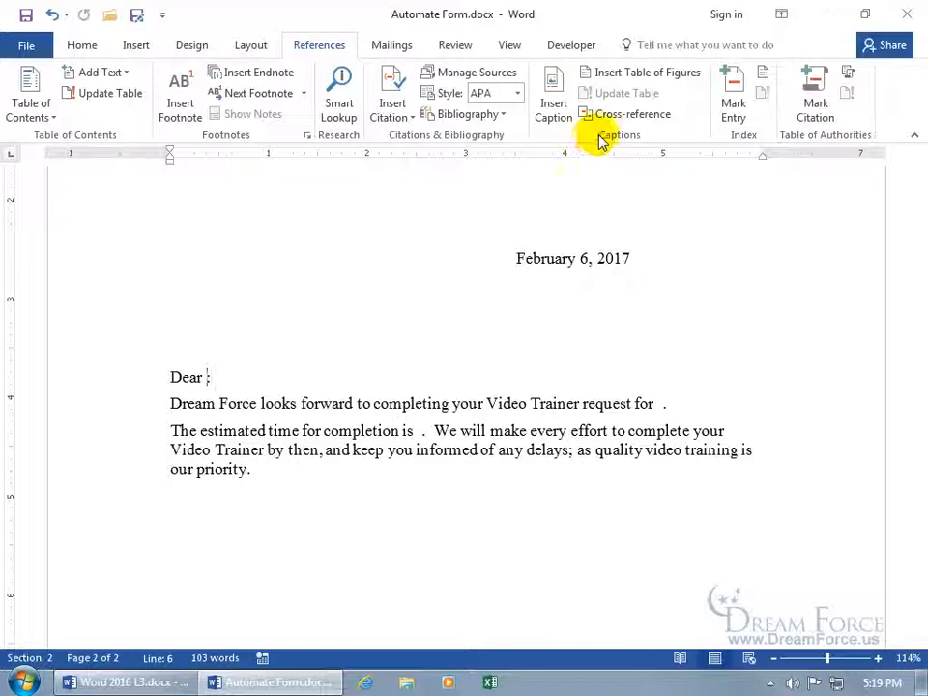
click(632, 113)
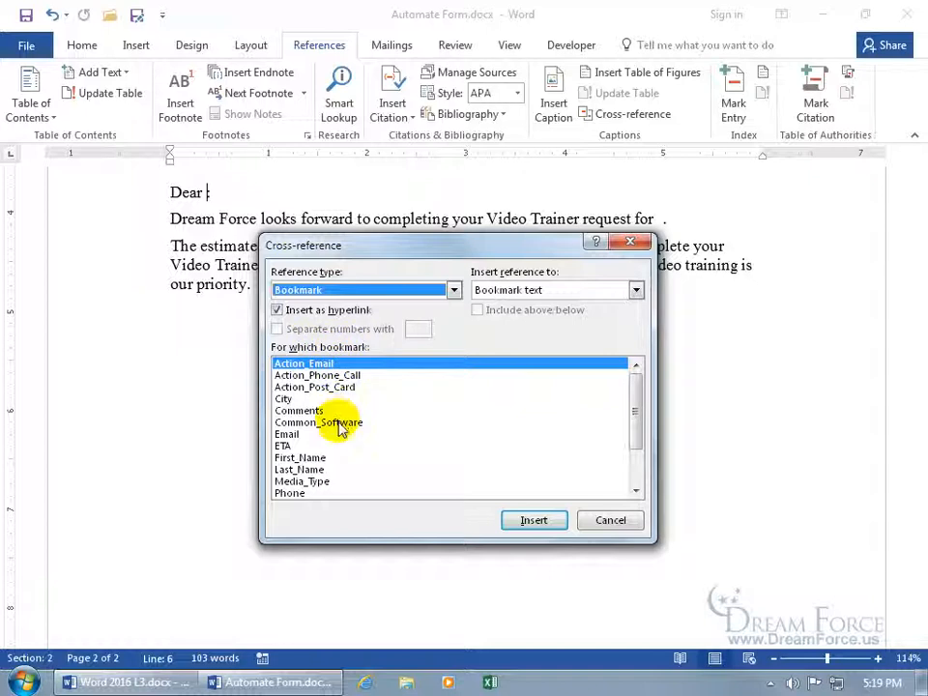
scroll(down, 3)
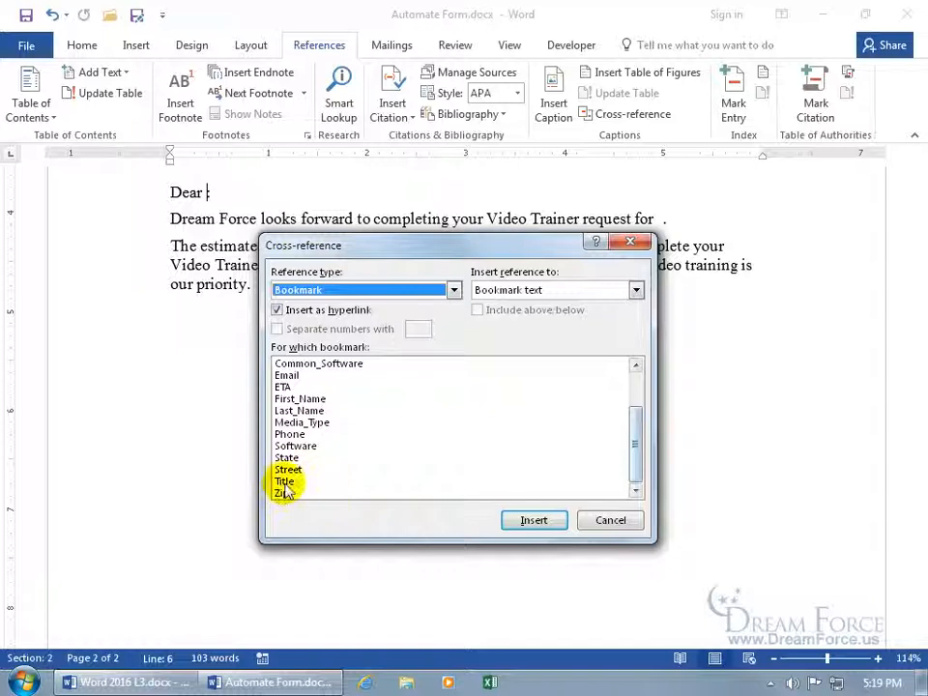
click(534, 520)
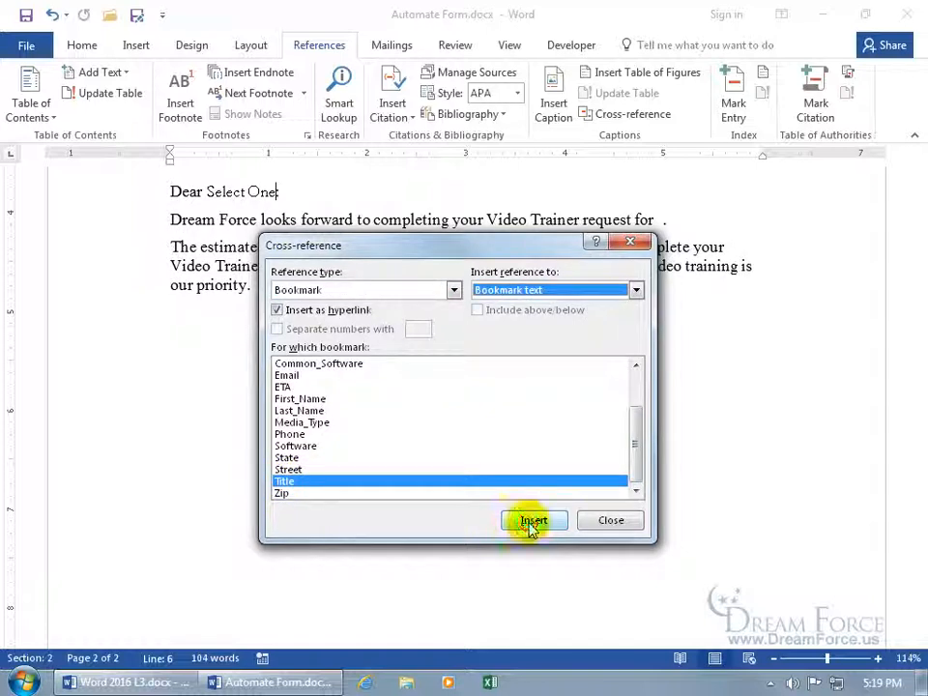
click(534, 521)
text( :)
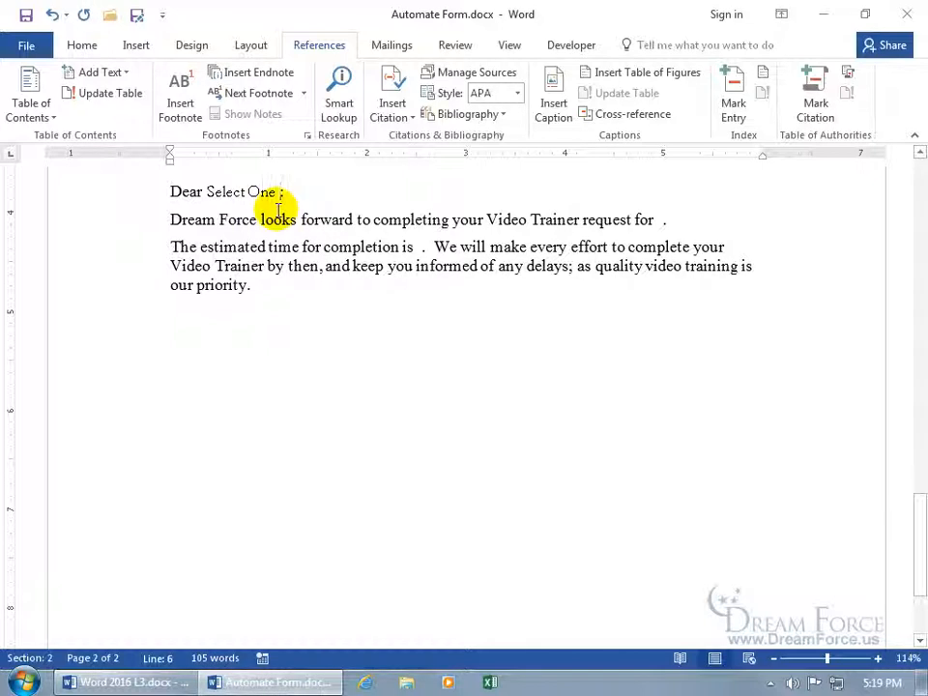
Step: Insert cross-references to the Last_Name, Software and ETA bookmarks at their letter positions
click(630, 114)
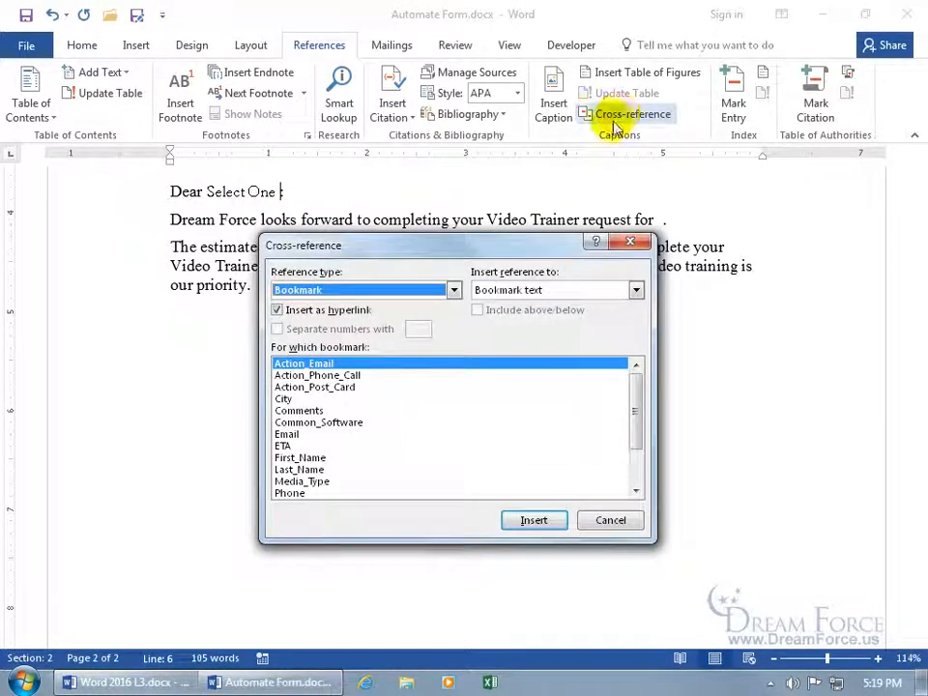
click(299, 469)
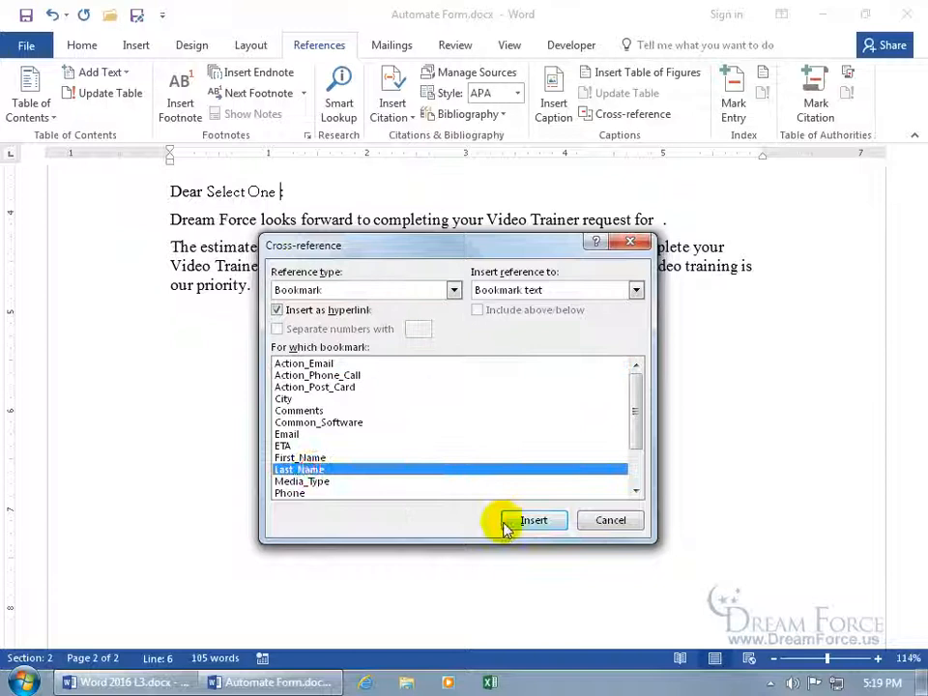
click(534, 520)
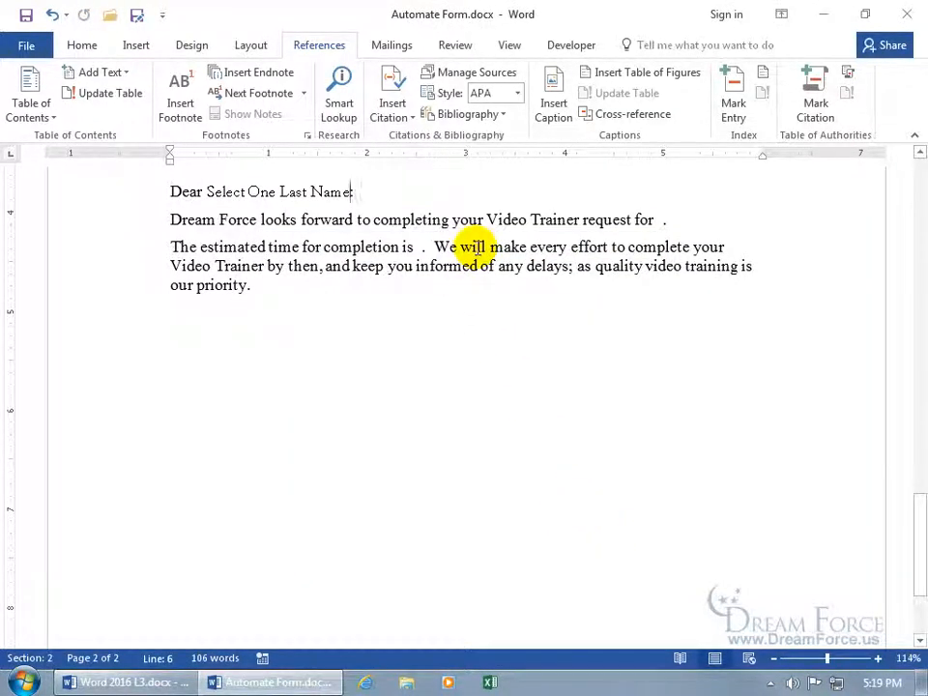
mouse_move(542, 246)
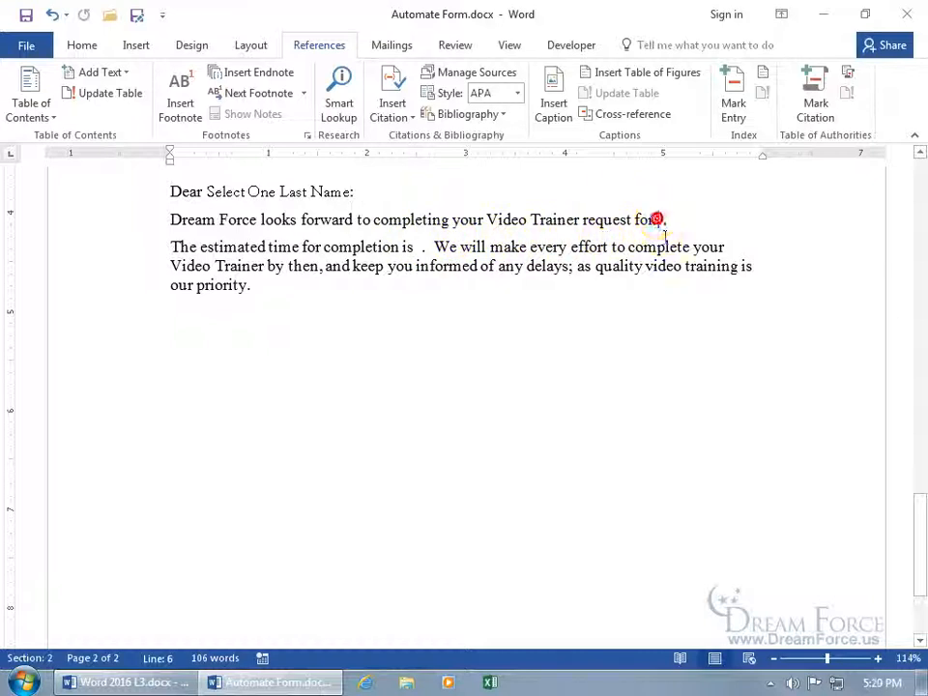
click(633, 114)
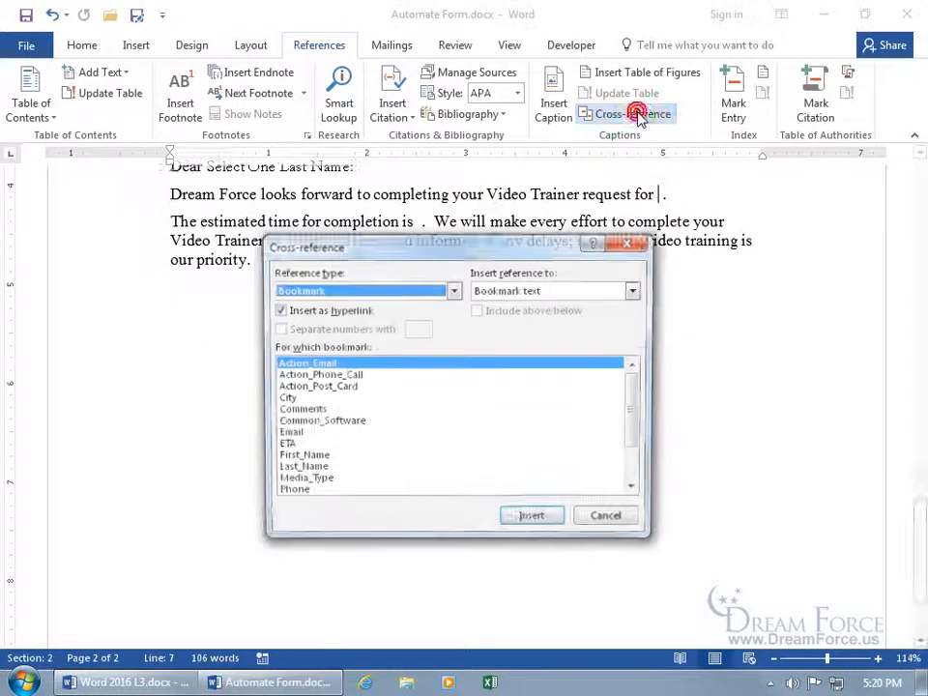
scroll(down, 3)
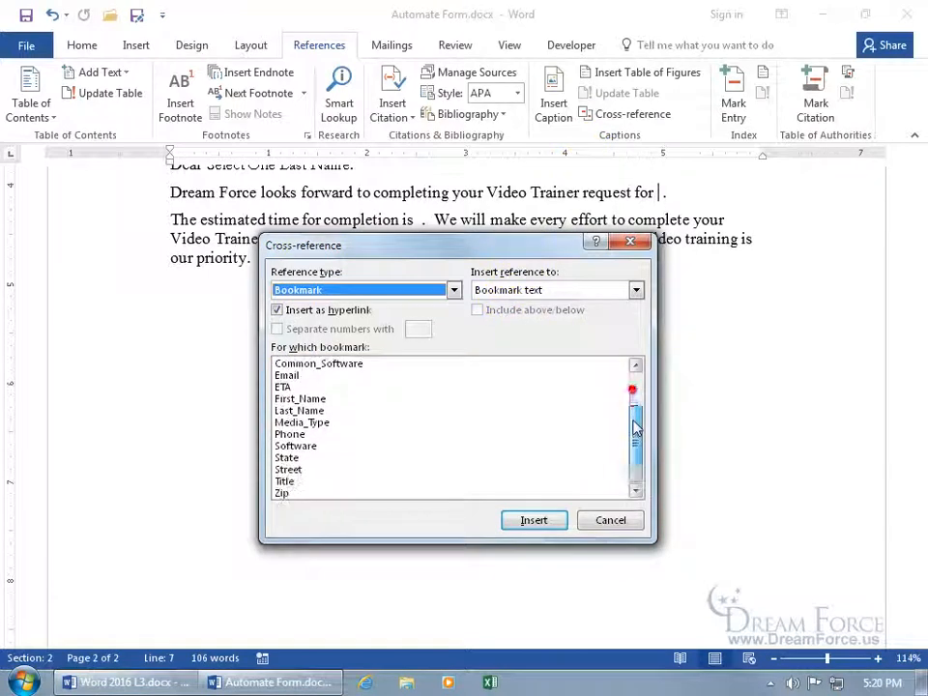
click(295, 446)
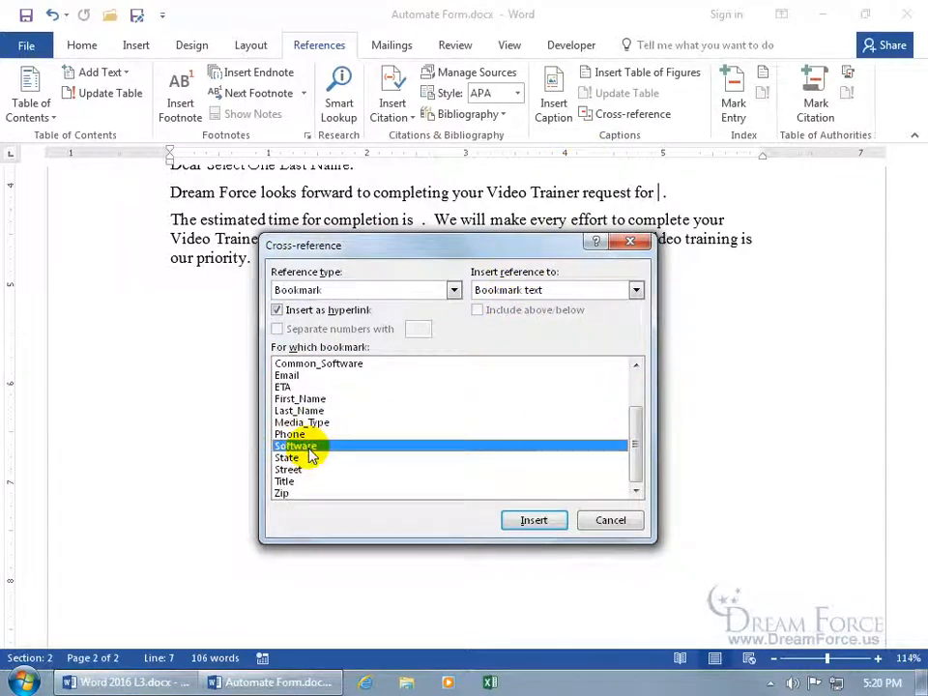
mouse_move(533, 520)
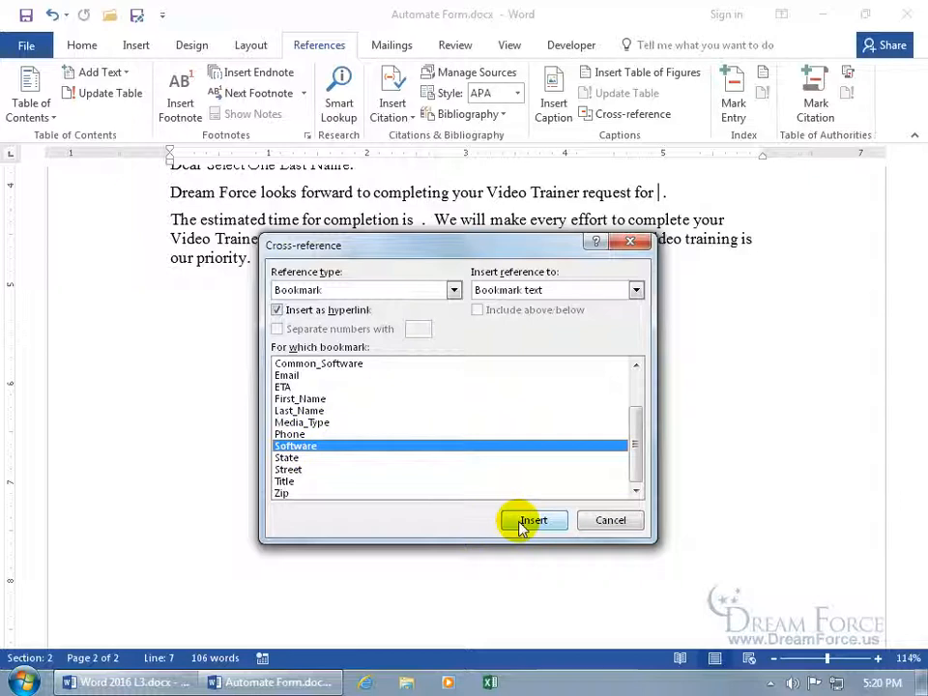
click(533, 521)
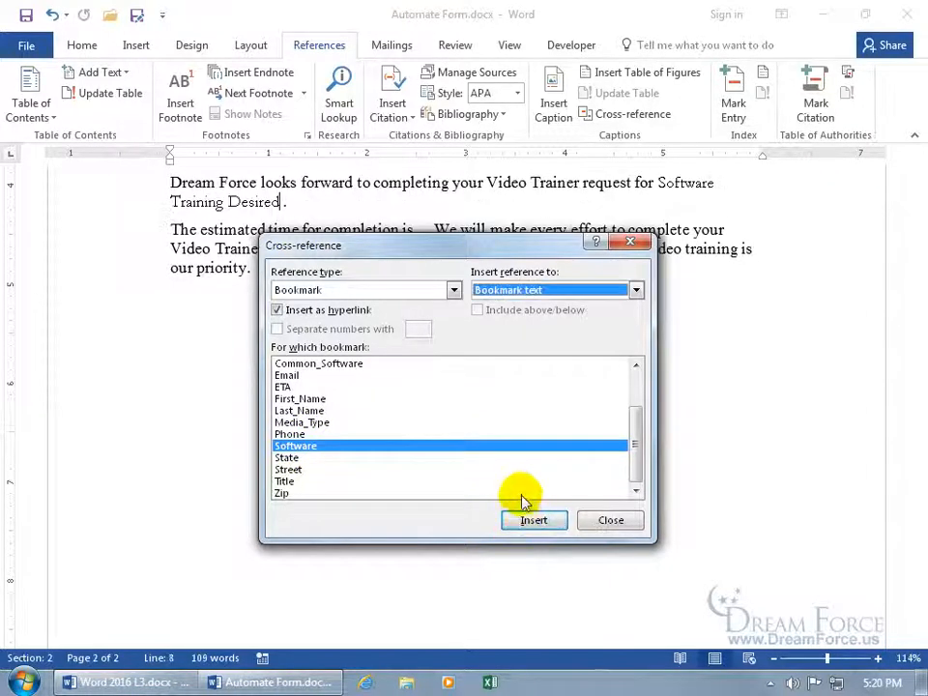
click(610, 520)
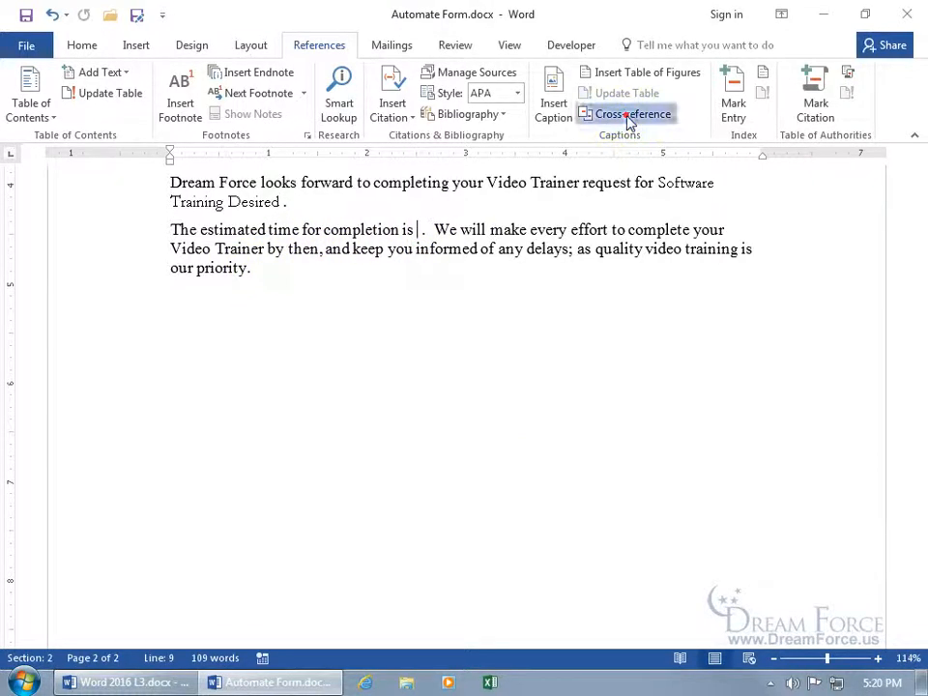
click(634, 114)
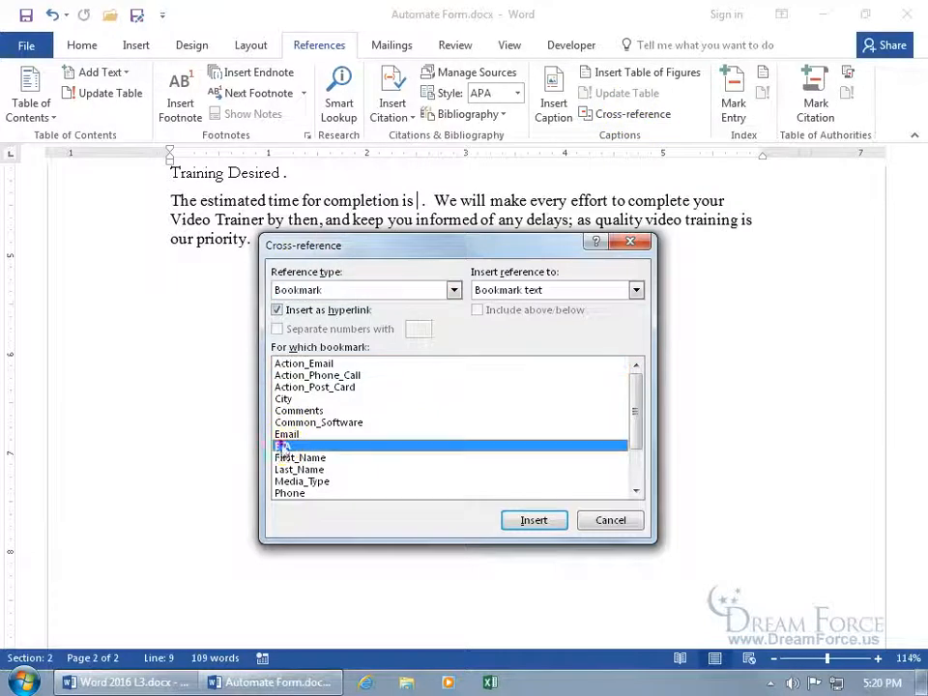
click(534, 521)
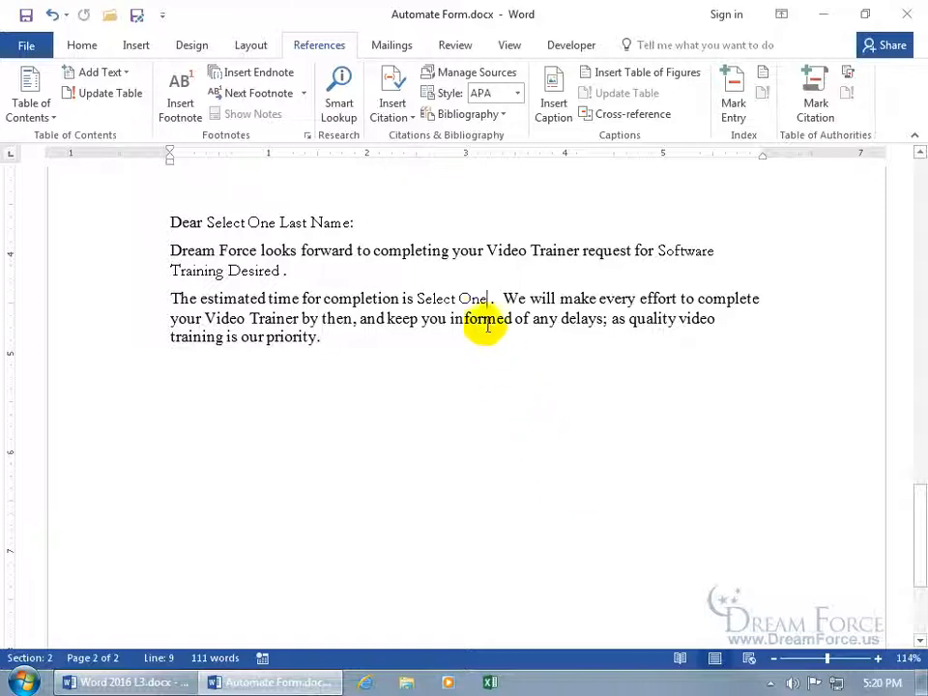
mouse_move(480, 310)
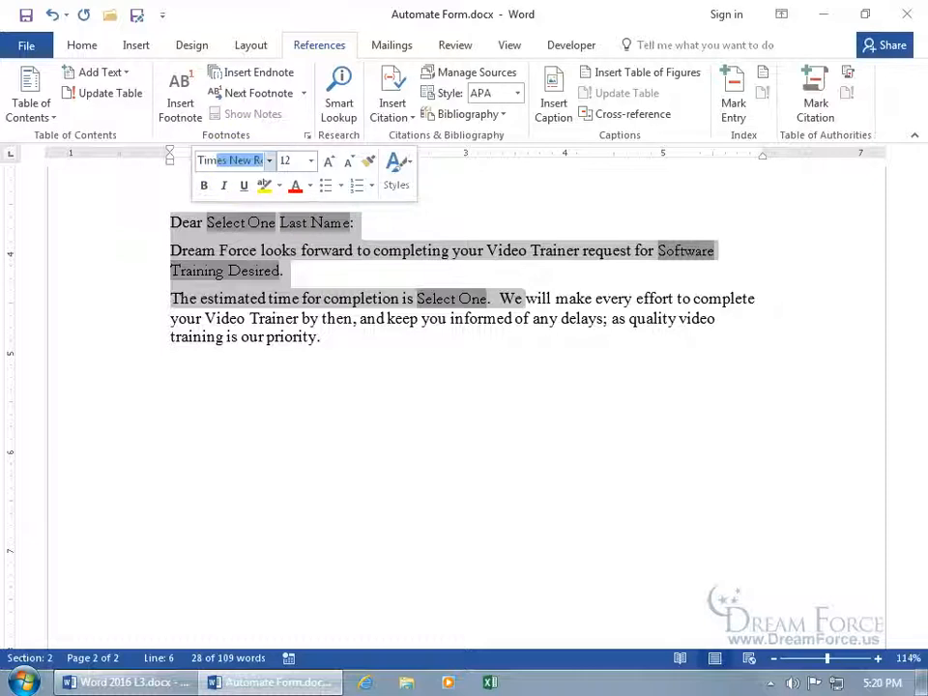
Step: Change the font of the auto-filled letter text to match the body text
click(227, 161)
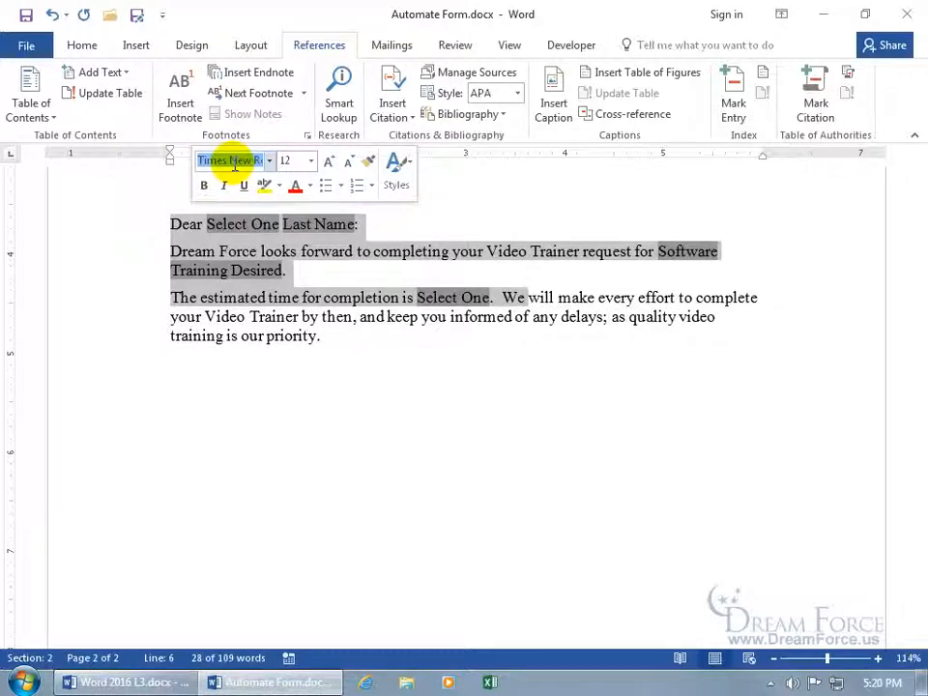
click(377, 321)
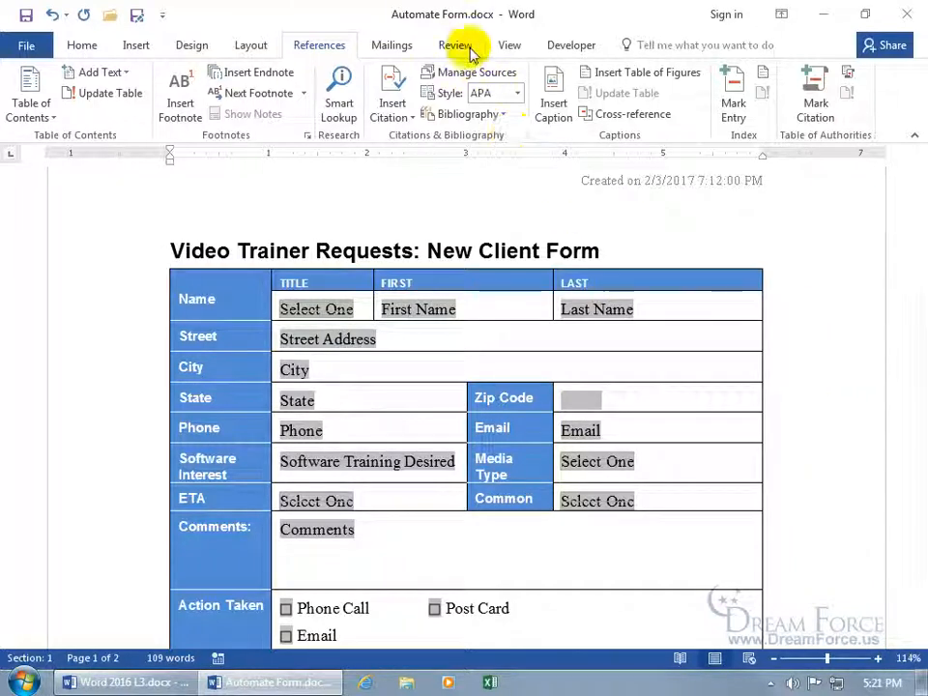
Step: Restrict editing to filling in forms and enforce protection without a password
click(570, 45)
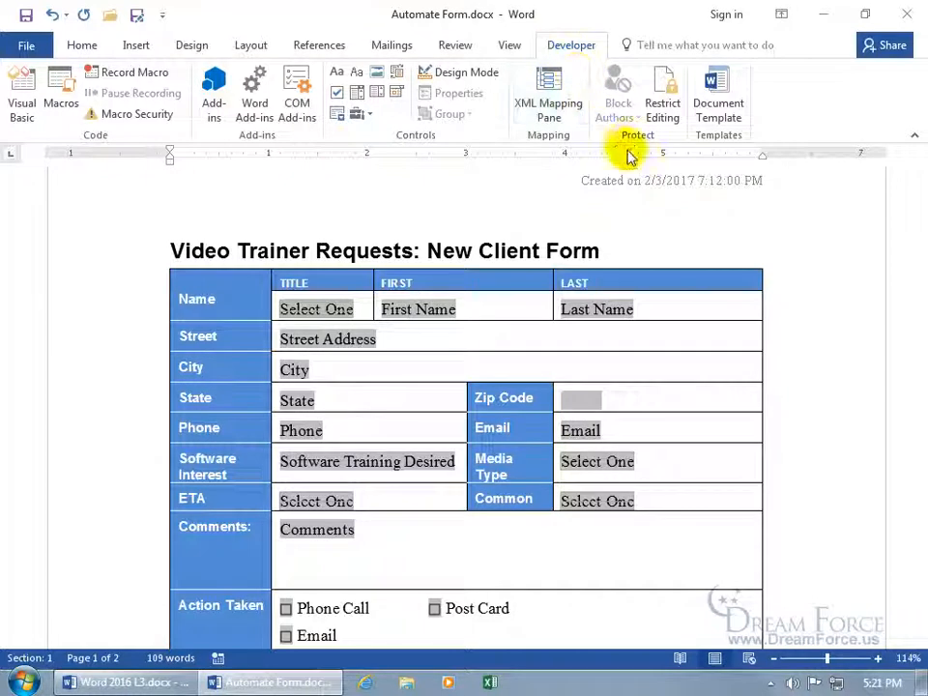
click(663, 93)
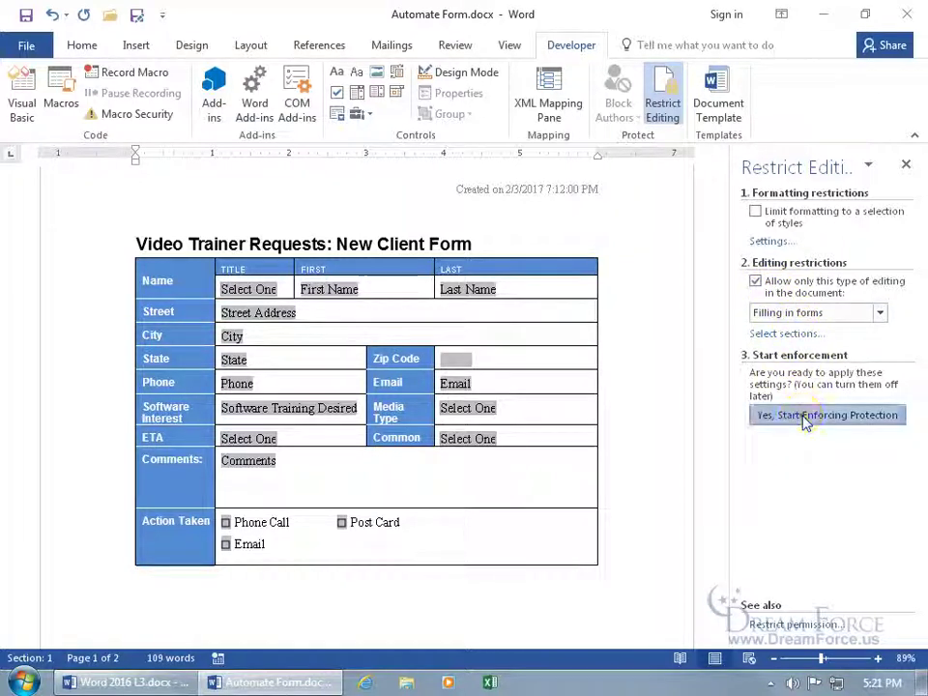
click(827, 415)
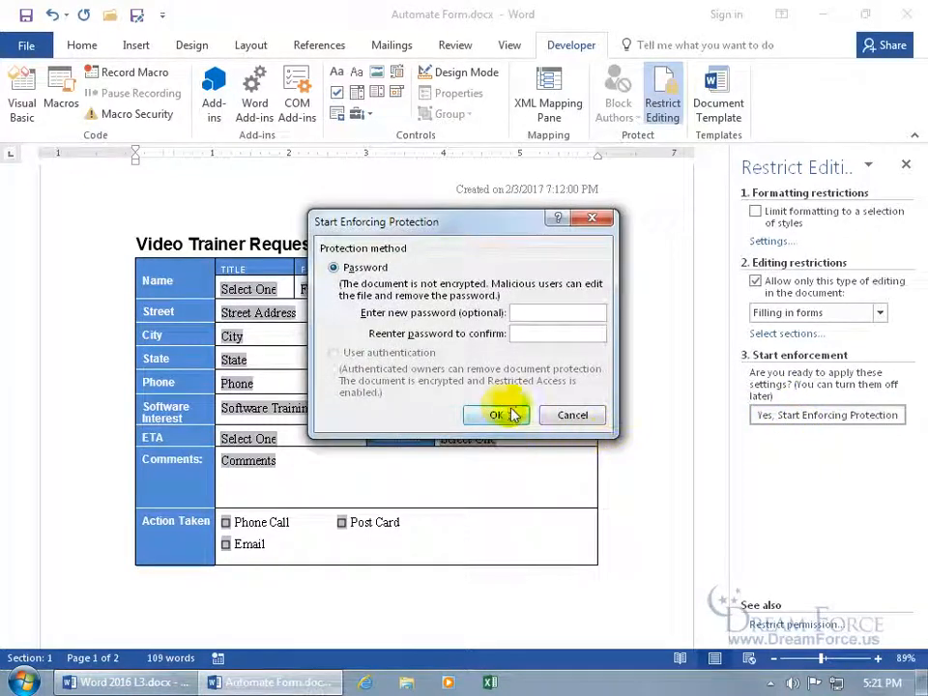
click(498, 415)
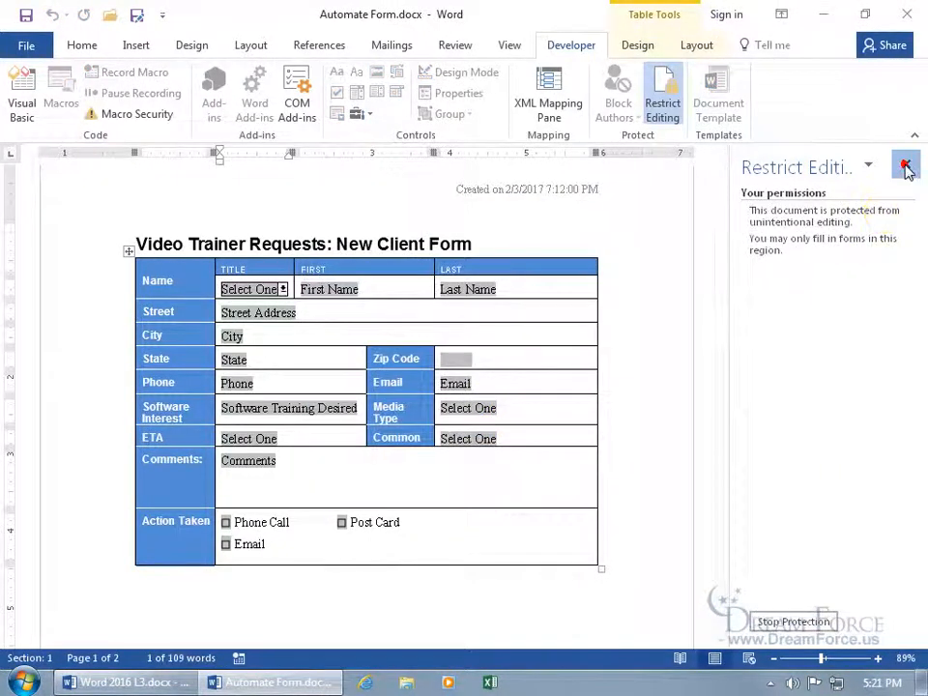
click(905, 166)
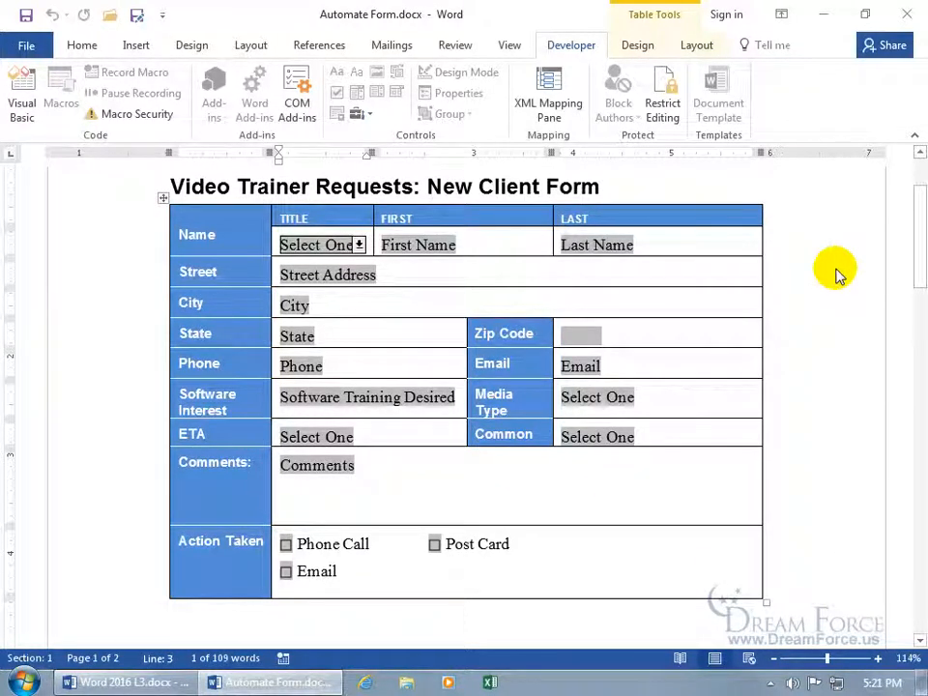
mouse_move(711, 261)
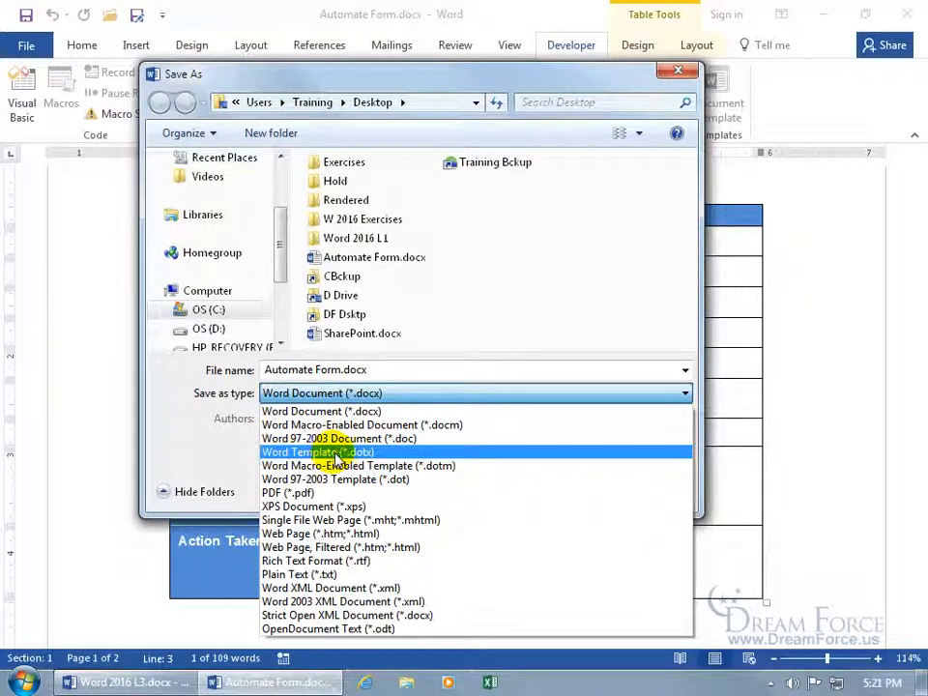
Step: Save as template My Spiffy New Client Form.dotx, replacing the existing file, then close it
click(317, 451)
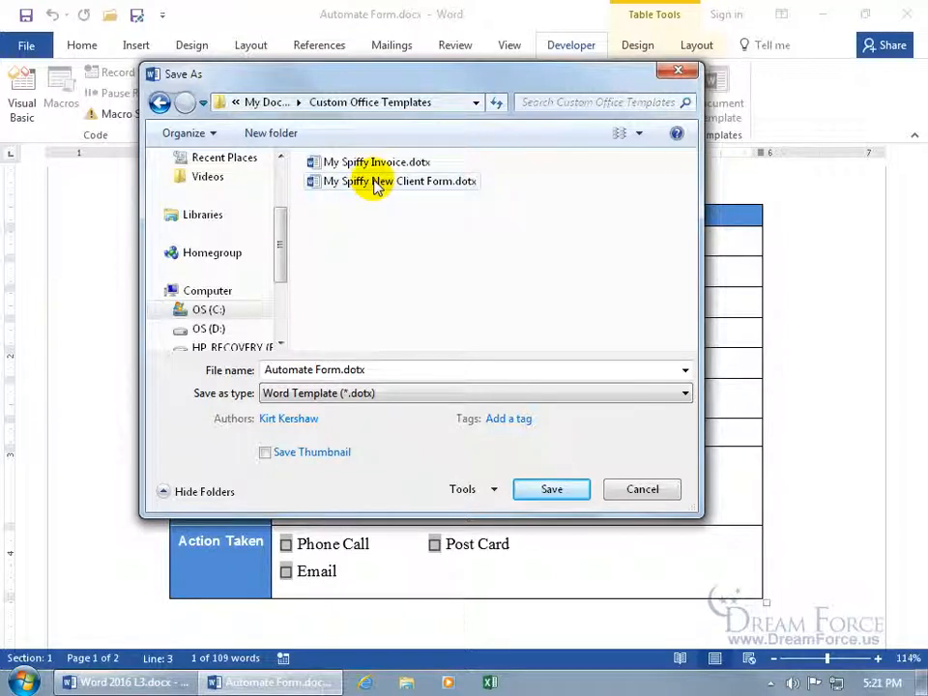
click(377, 180)
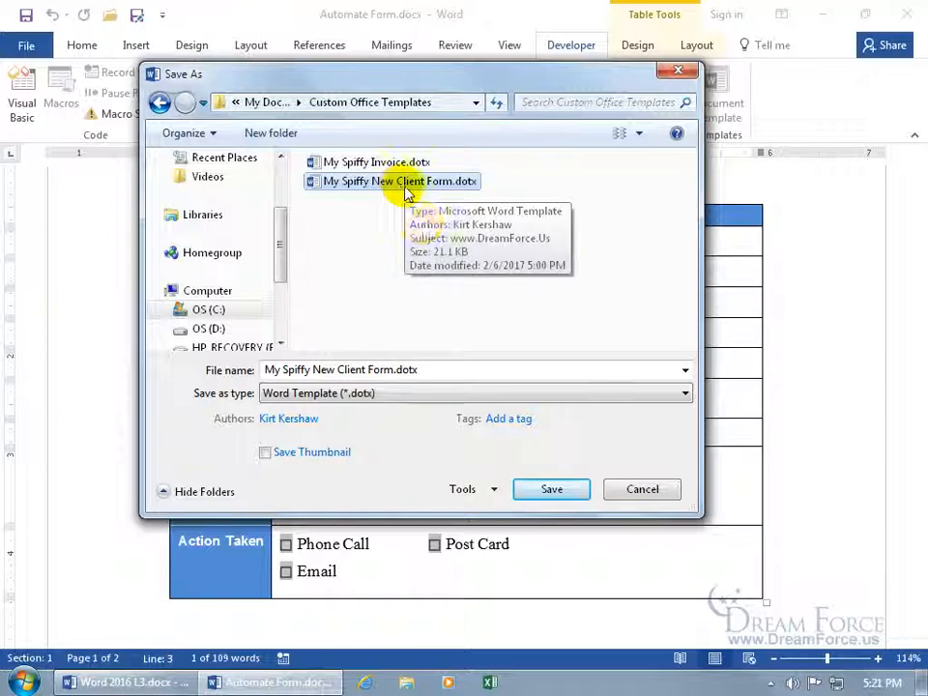
click(551, 489)
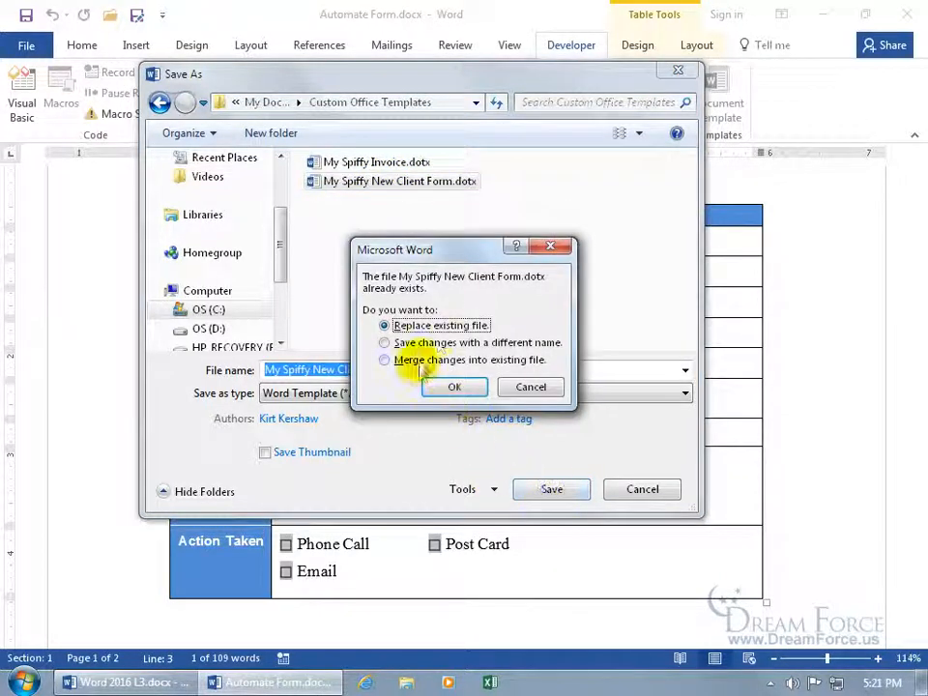
click(455, 387)
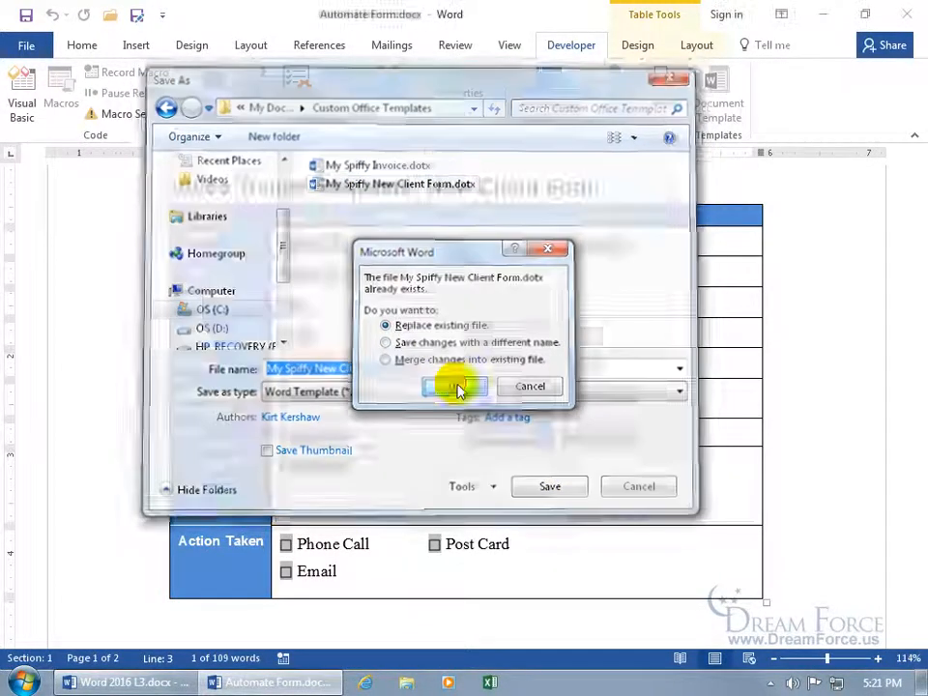
click(443, 387)
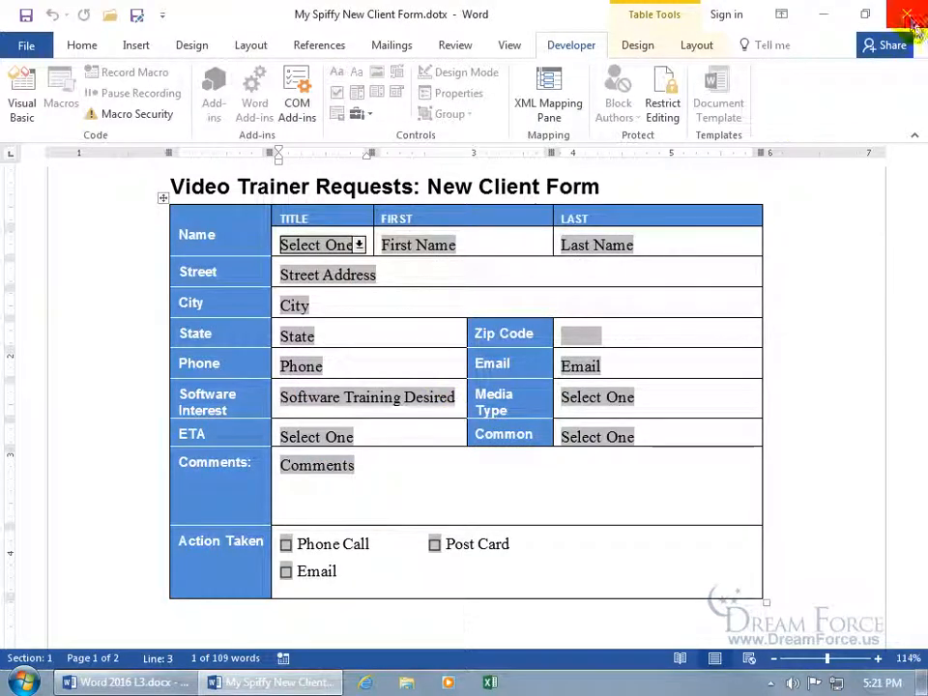
click(909, 12)
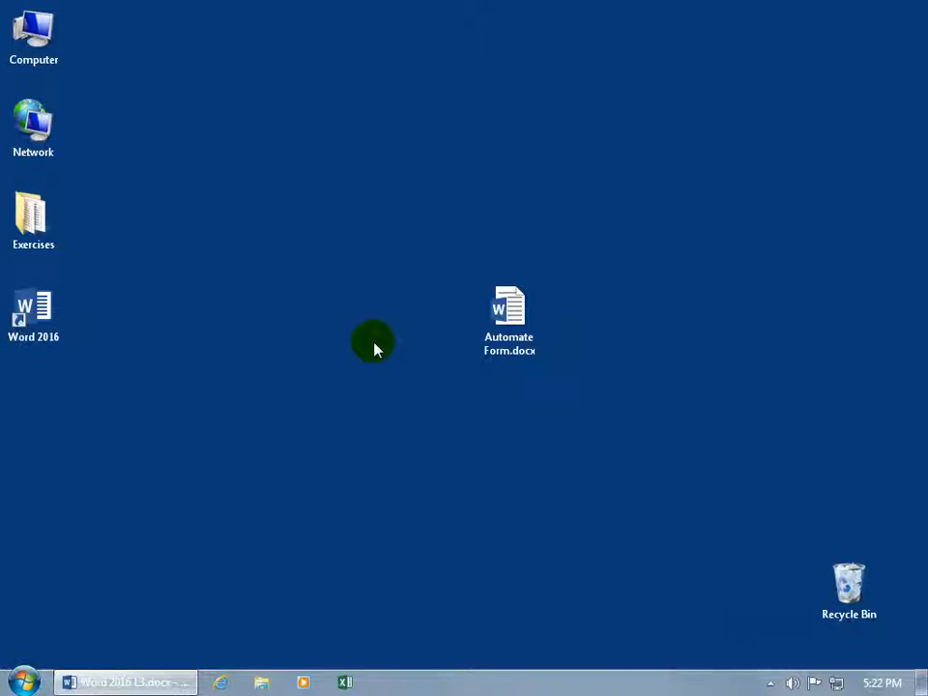
Step: Launch Word and create a document from the personal My Spiffy New Client Form template
double_click(34, 308)
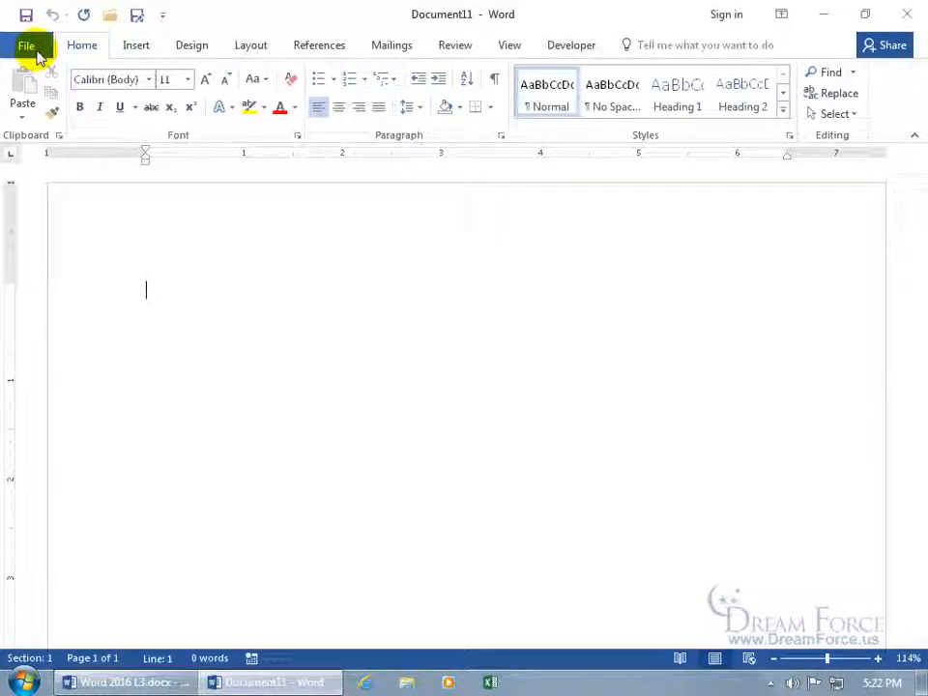
click(26, 46)
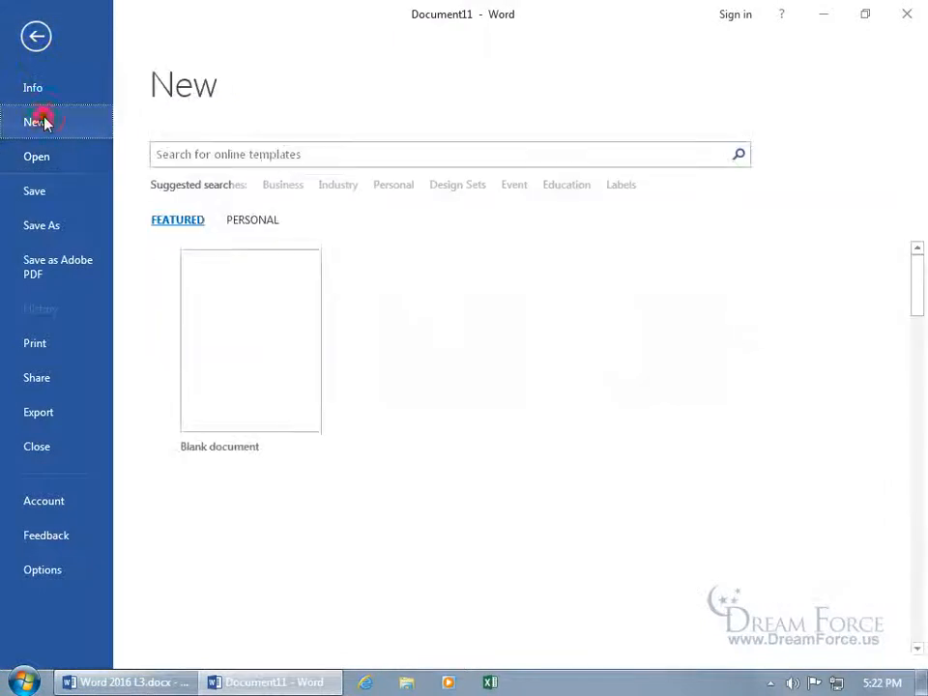
click(251, 219)
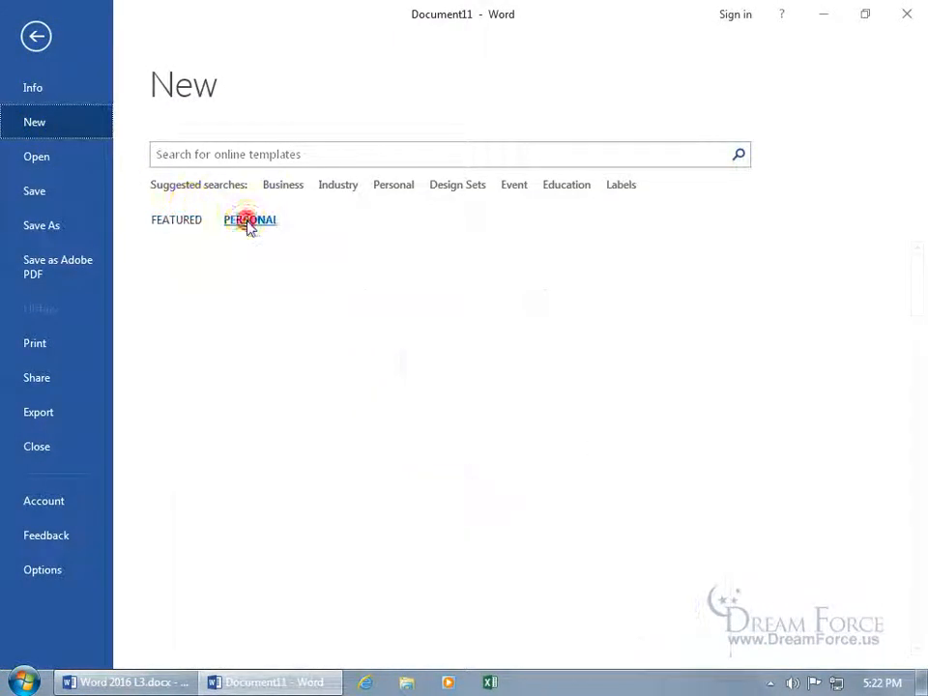
click(249, 219)
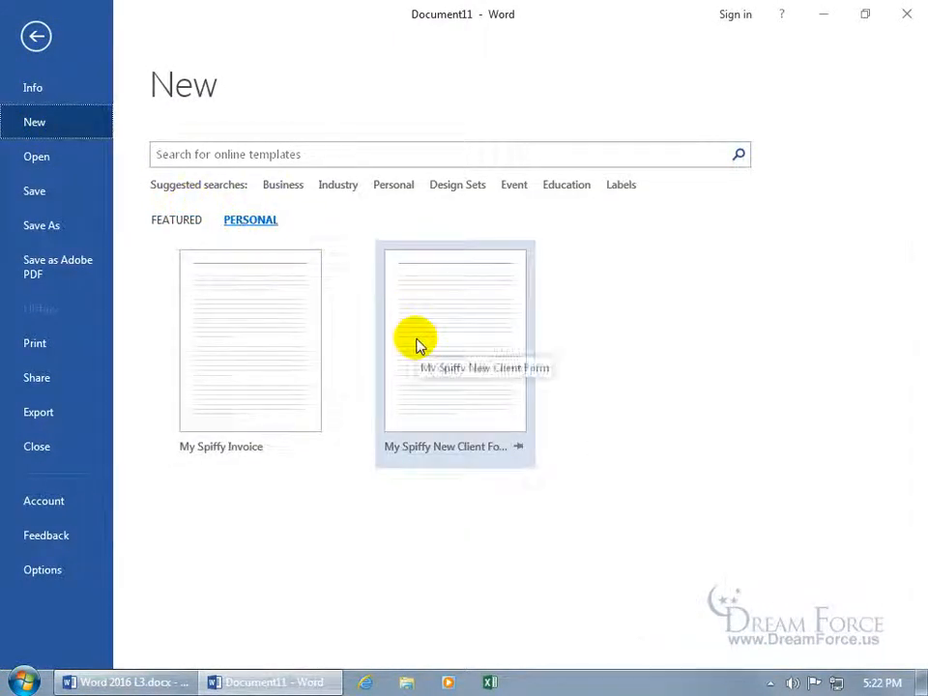
mouse_move(418, 344)
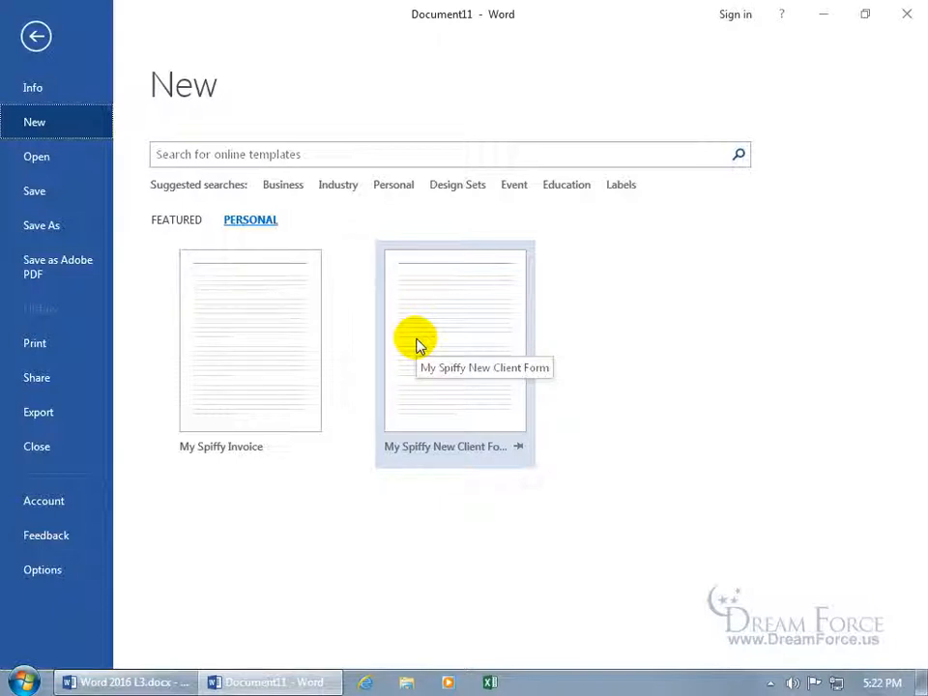
click(455, 340)
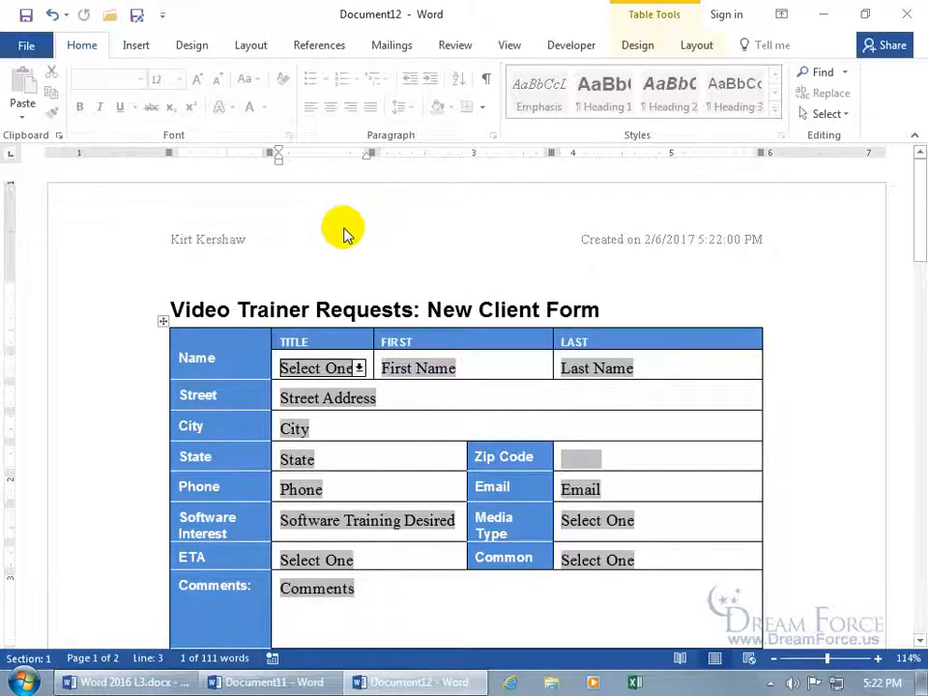
mouse_move(356, 341)
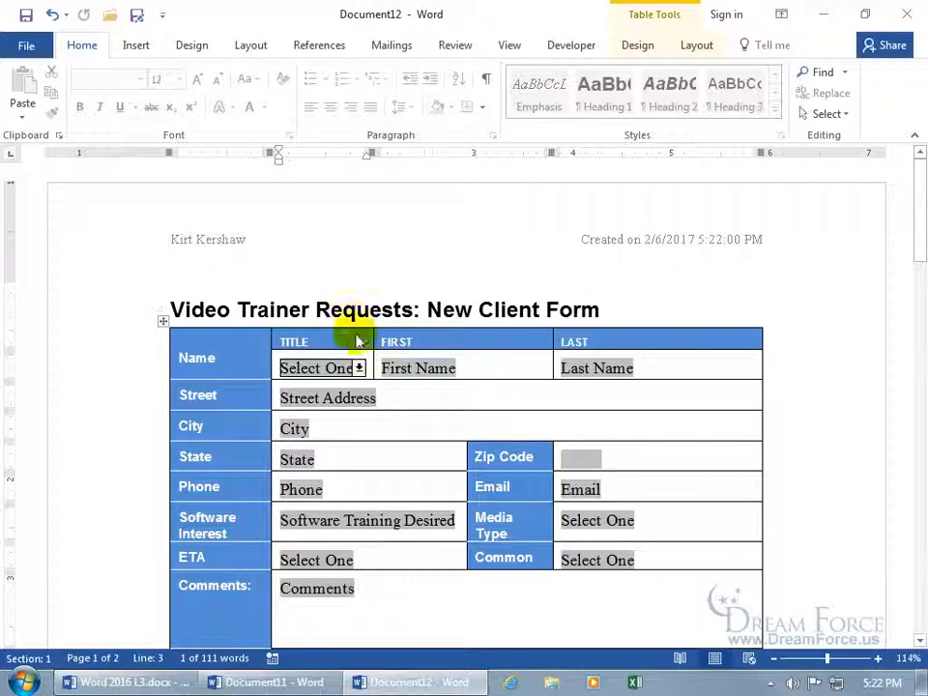
mouse_move(358, 368)
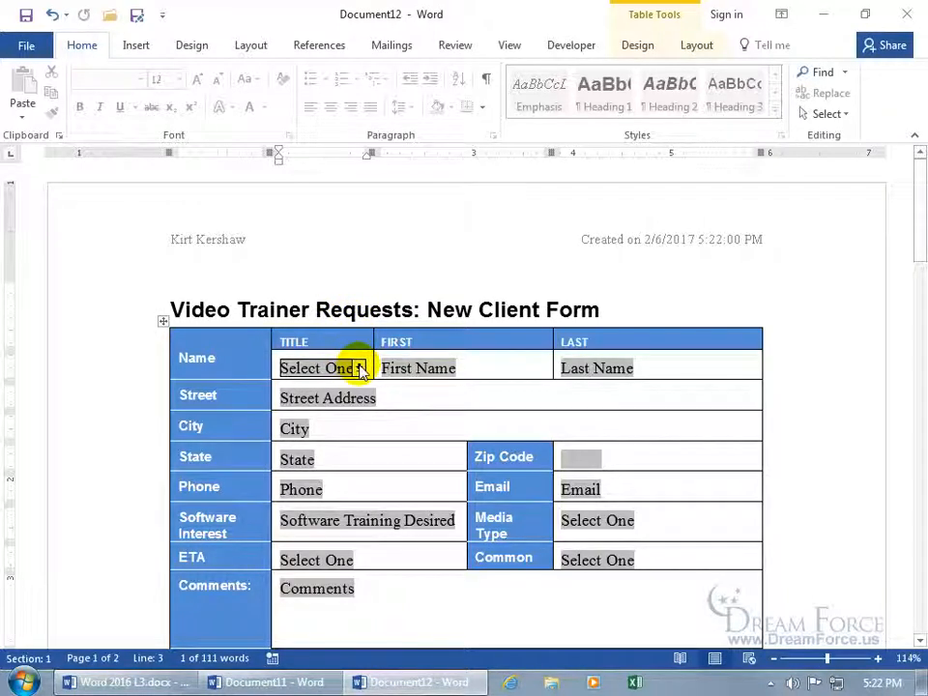
Step: Enter Title Mr., name Kirt Kershaw, Software Interest Word 2016 and ETA 6 weeks
click(360, 367)
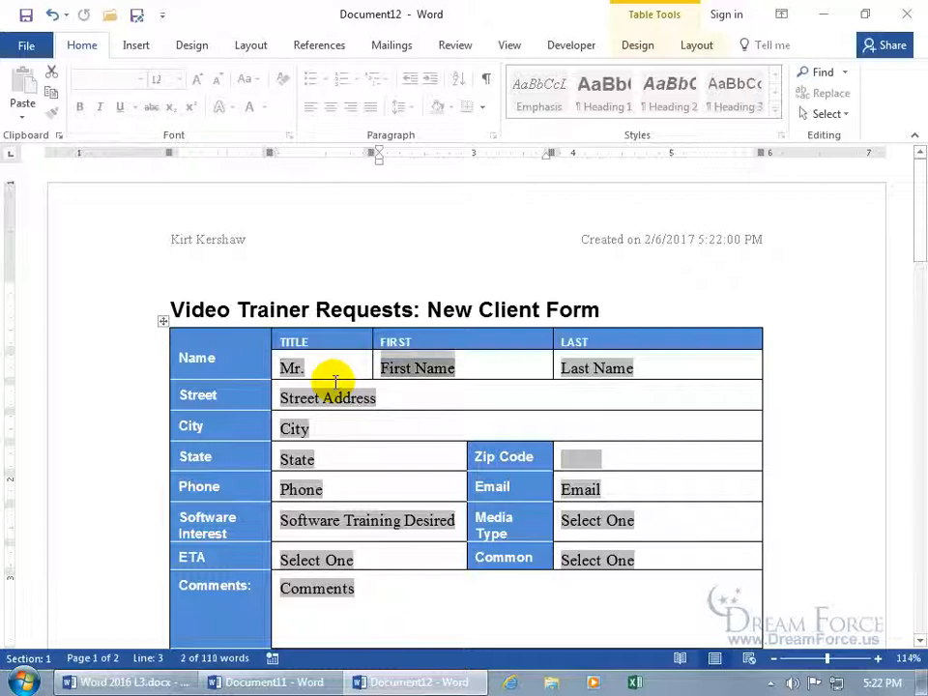
mouse_move(422, 399)
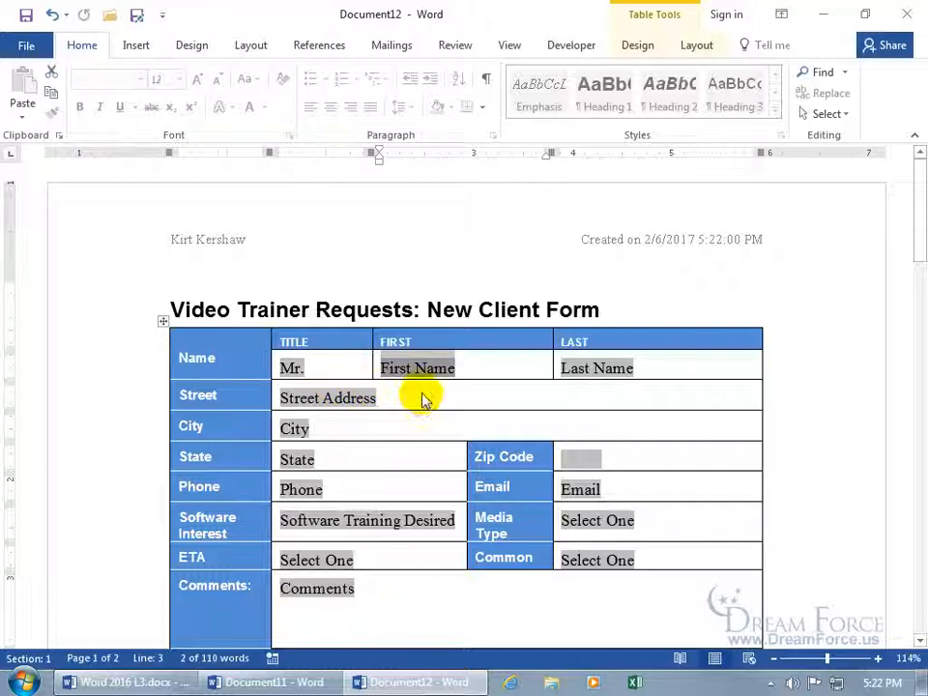
text(Kirt)
click(597, 368)
text(Kershaw)
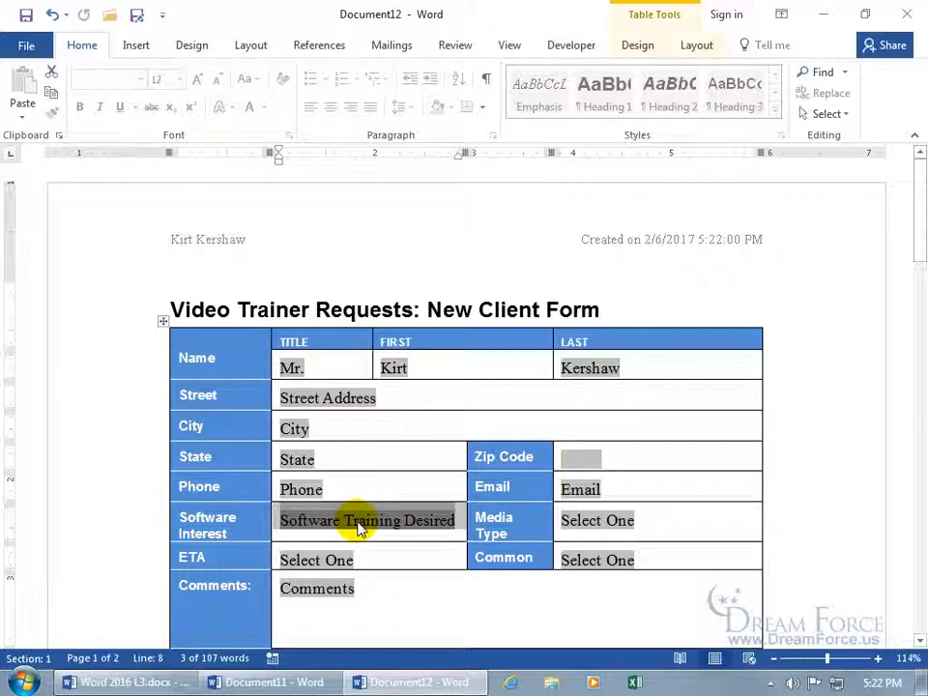
text(Word 201)
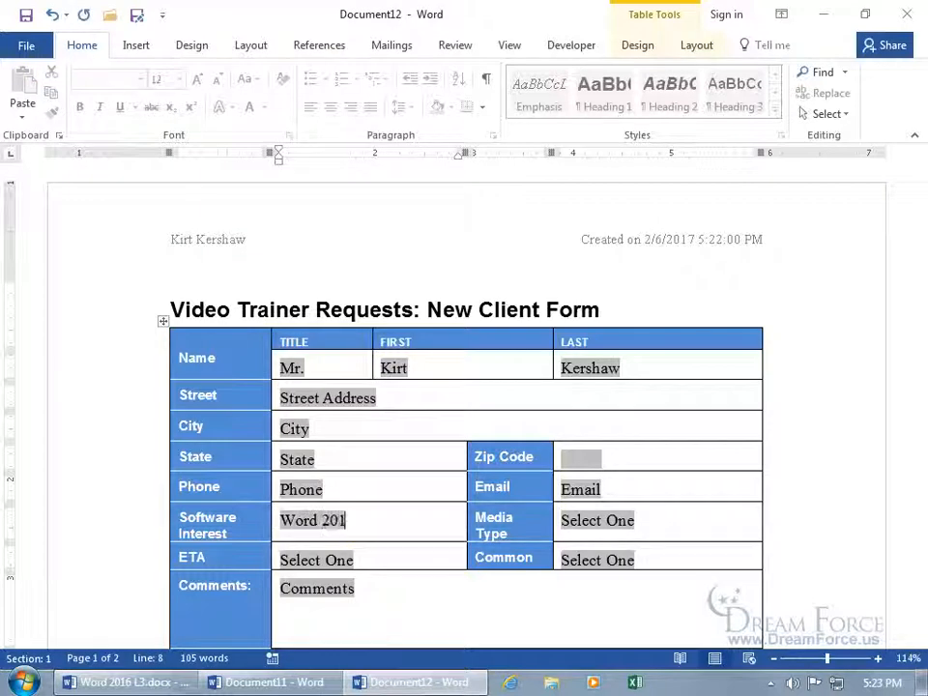
click(316, 559)
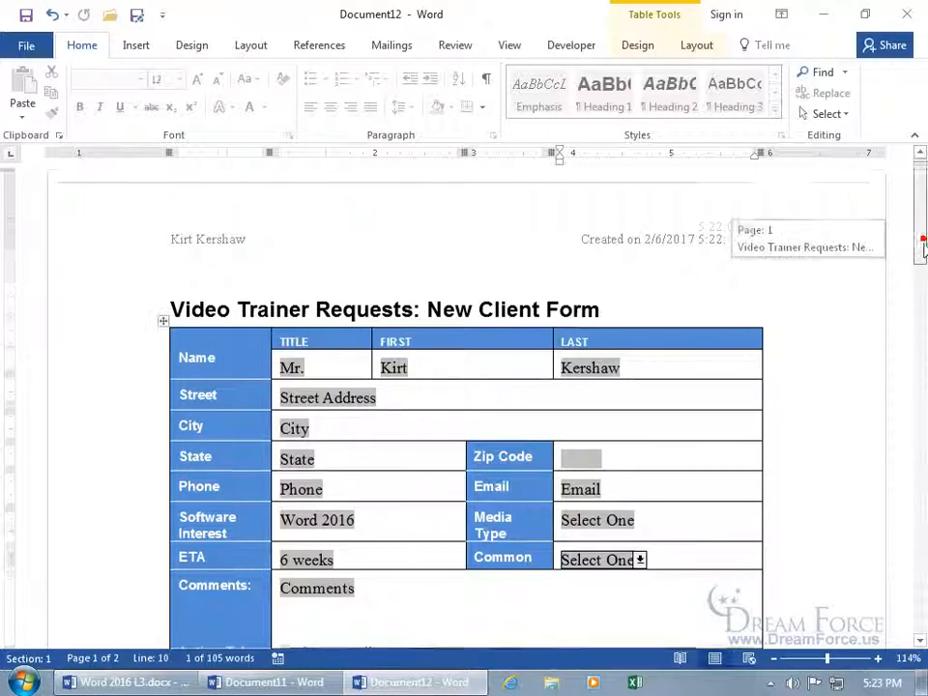
Step: Scroll to page 2 to see the letter filled with Mr. Kershaw, Word 2016, 6 weeks
scroll(down, 3)
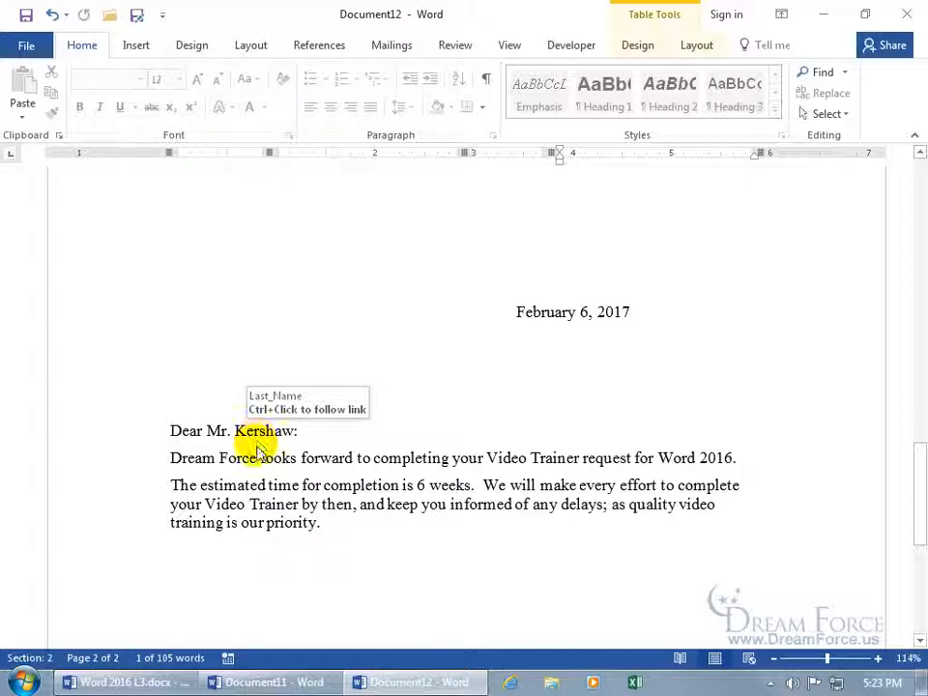
mouse_move(599, 471)
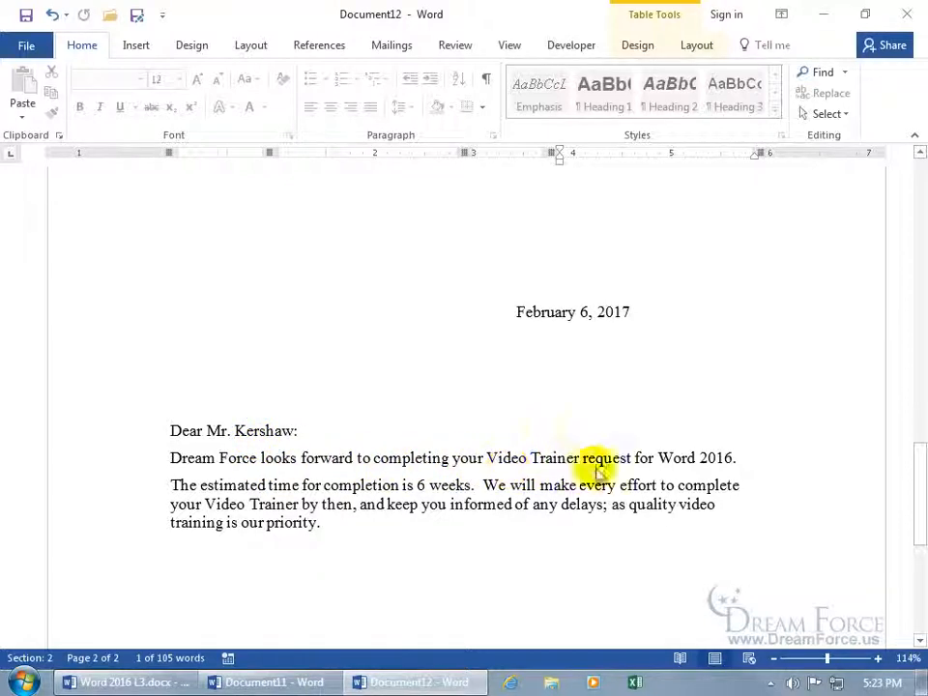
mouse_move(426, 501)
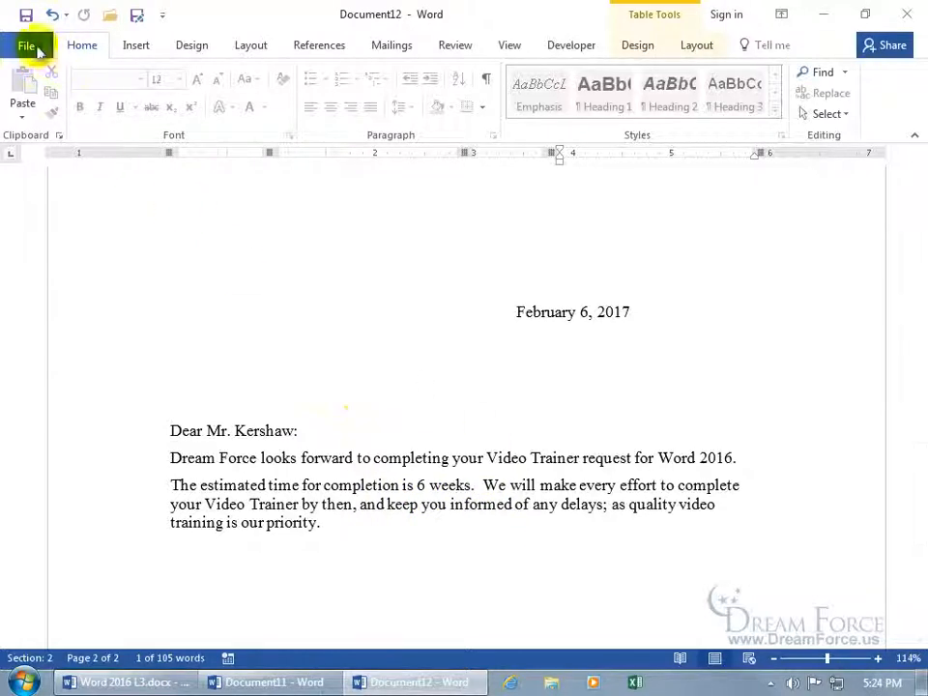
Step: Preview both pages in Print view and set Pages to 2 to print only the letter
click(29, 44)
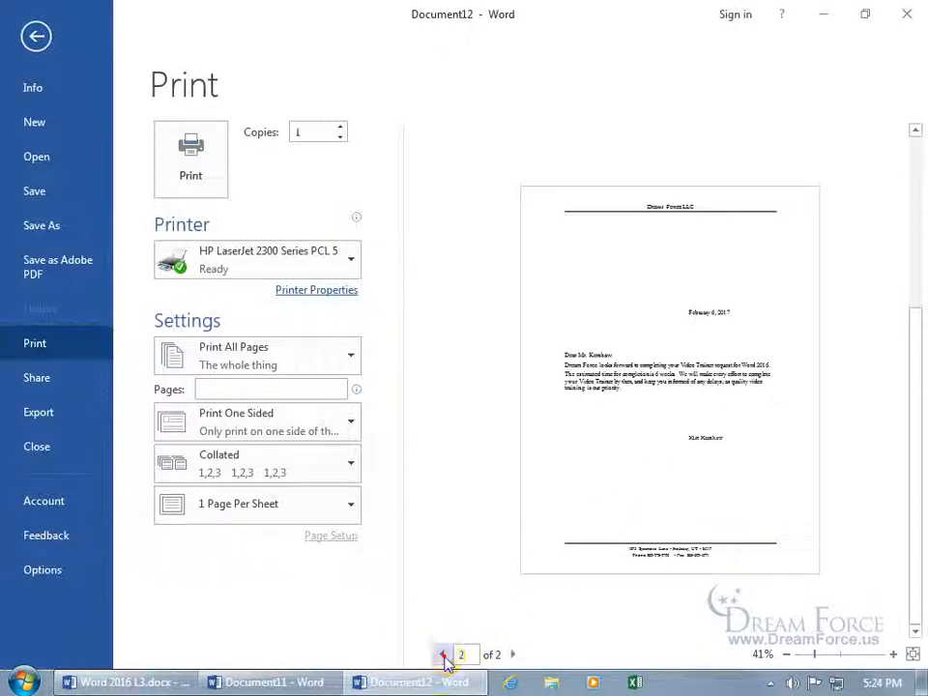
click(441, 655)
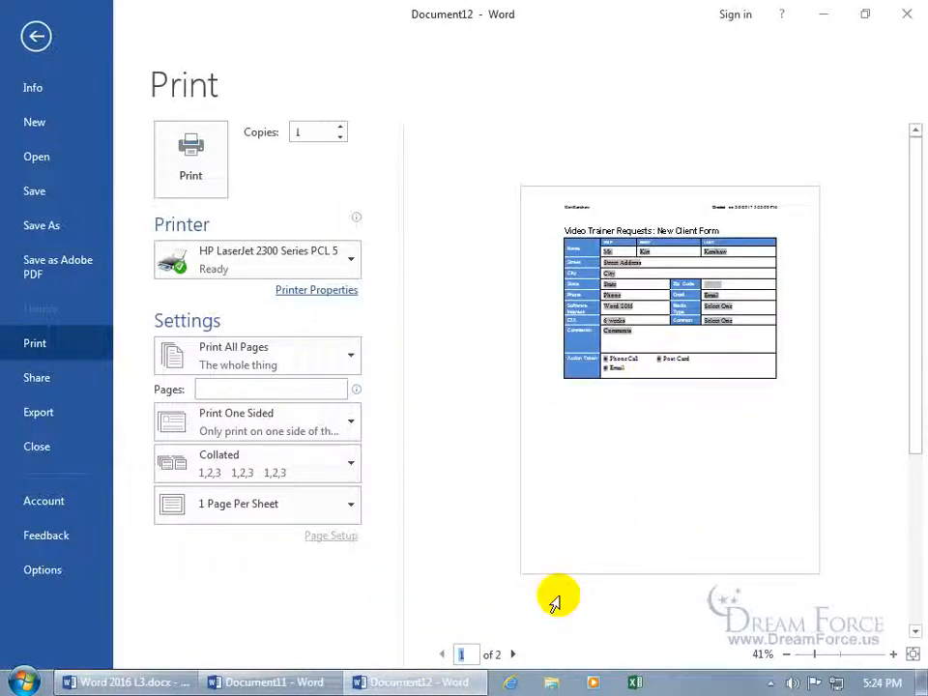
click(513, 654)
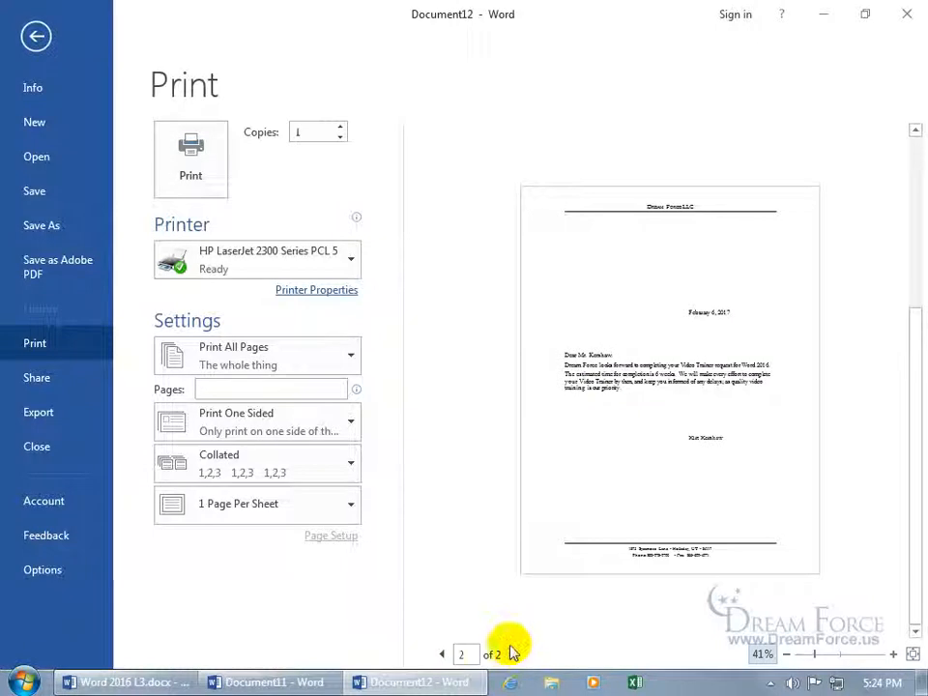
click(271, 389)
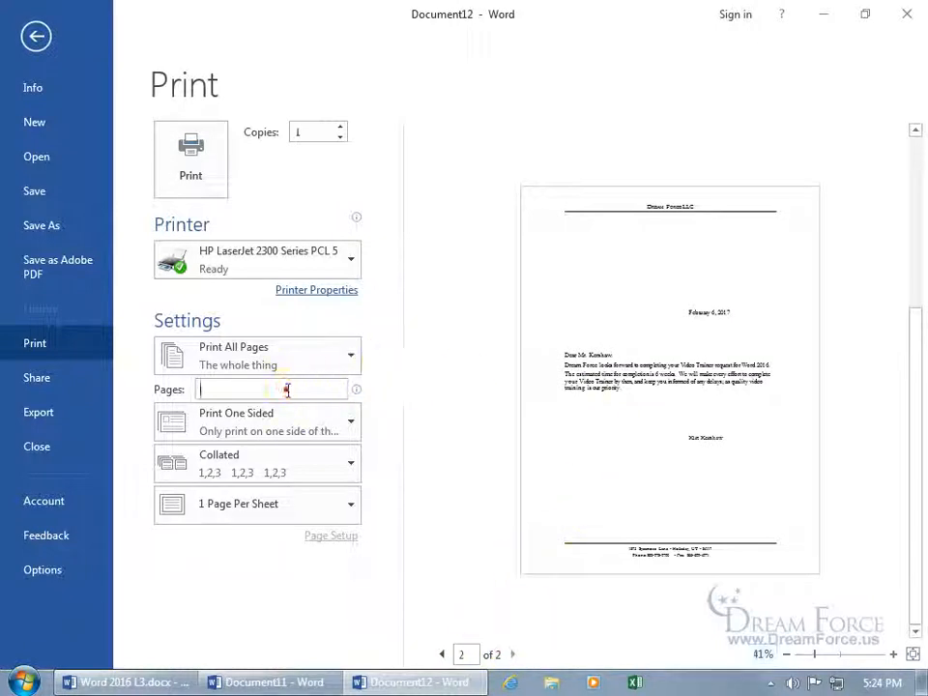
text(2)
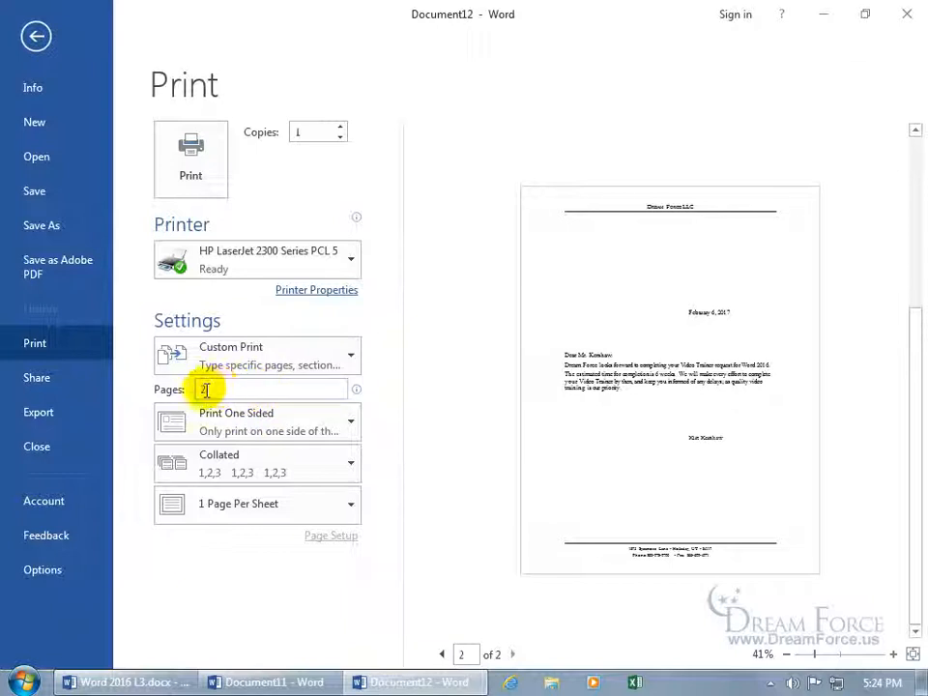
mouse_move(321, 221)
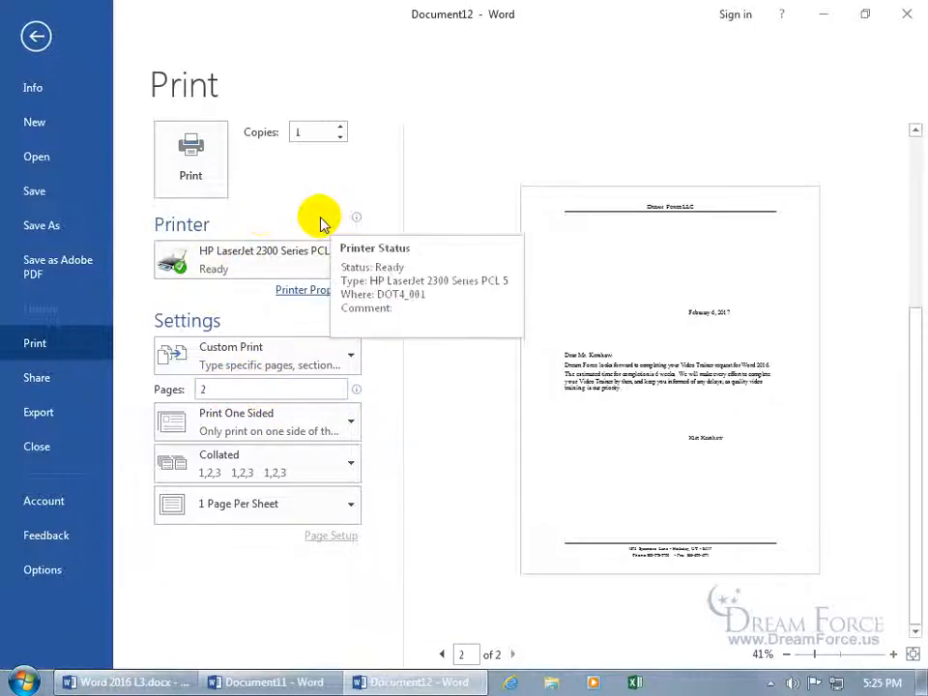